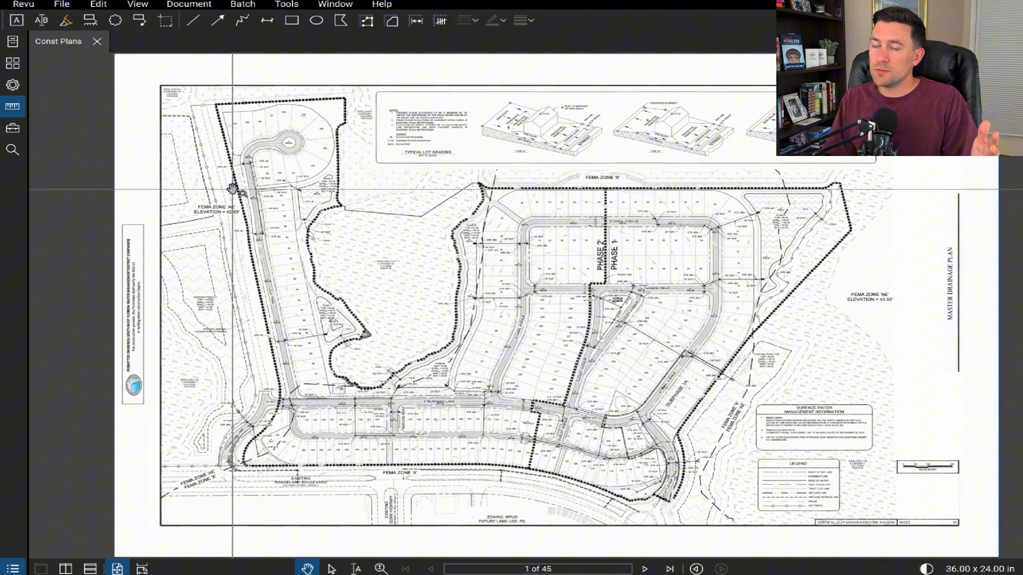
mouse_move(415, 189)
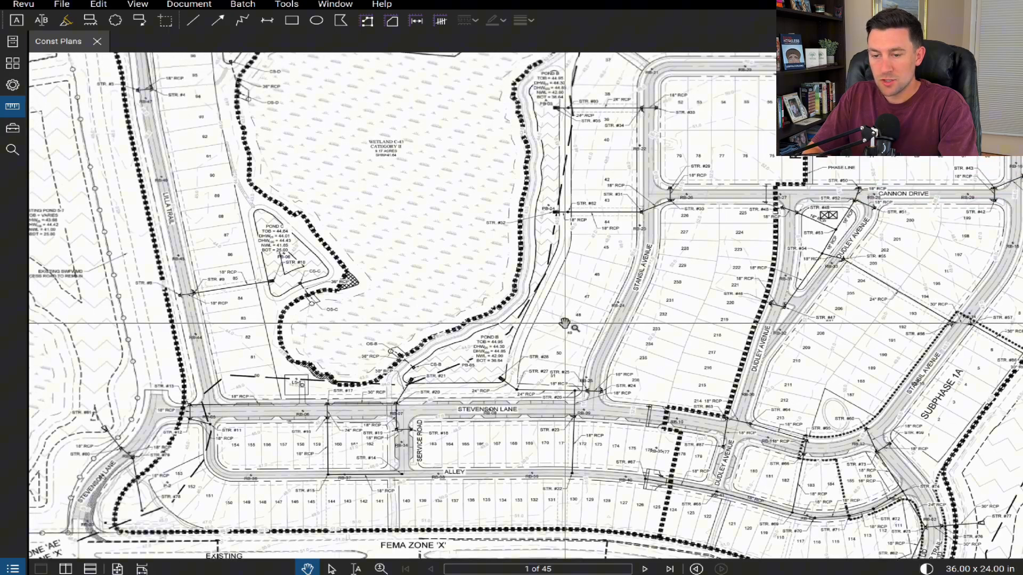
mouse_move(13, 107)
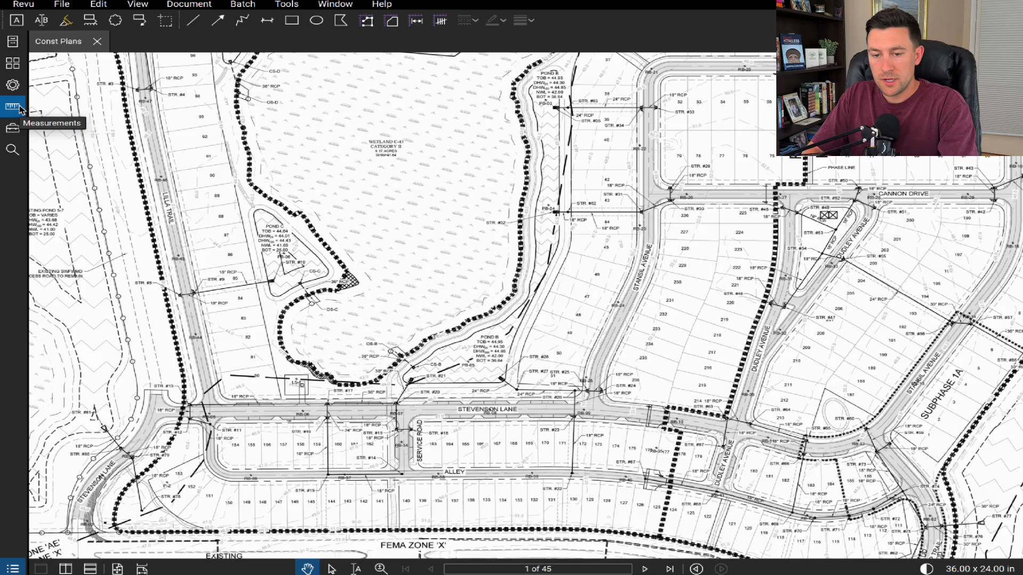
Set page 1 to the 1" = 100' preset scale with precision 1, then scroll toward Pond B
left_click(13, 107)
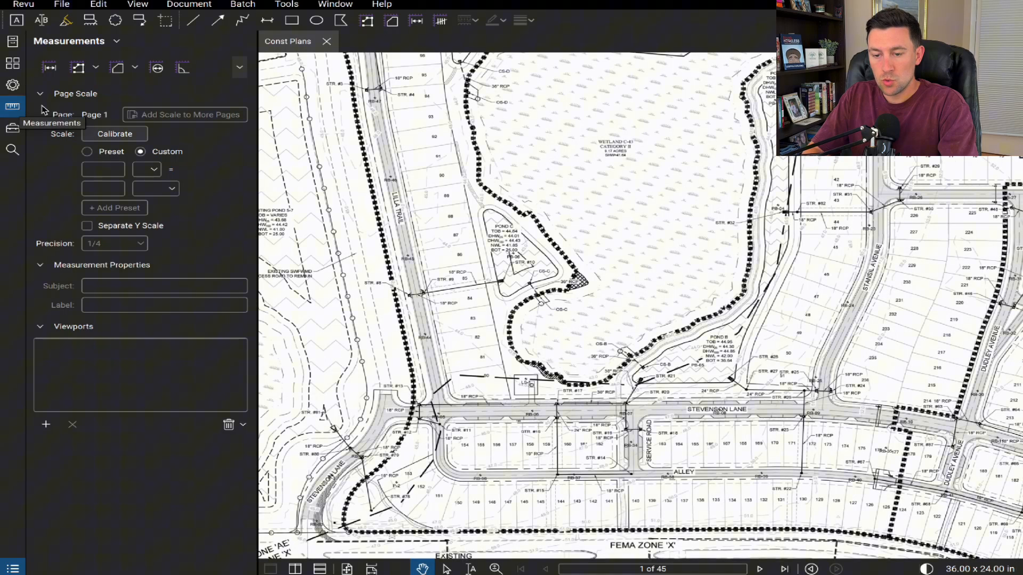
left_click(87, 151)
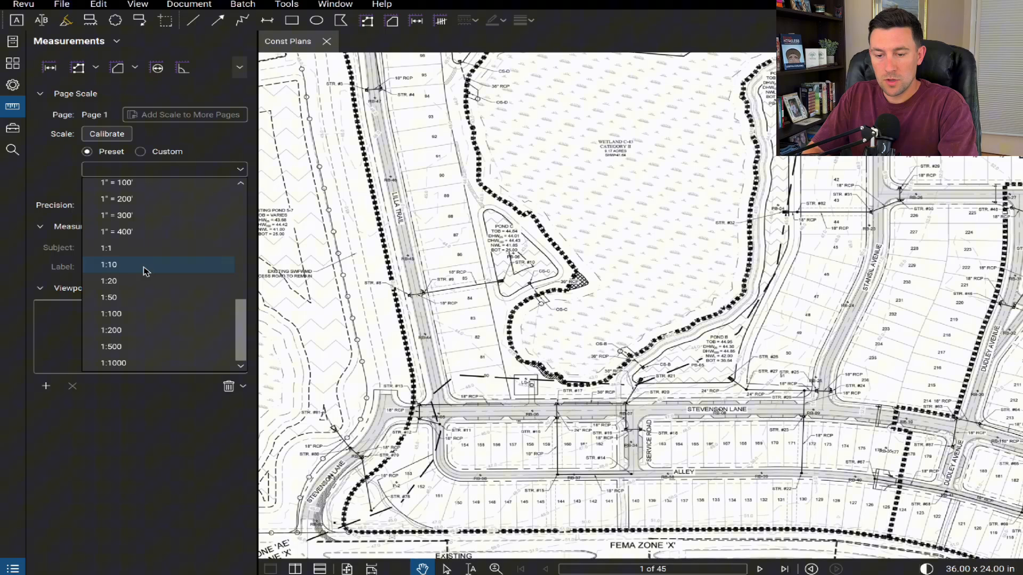
left_click(116, 183)
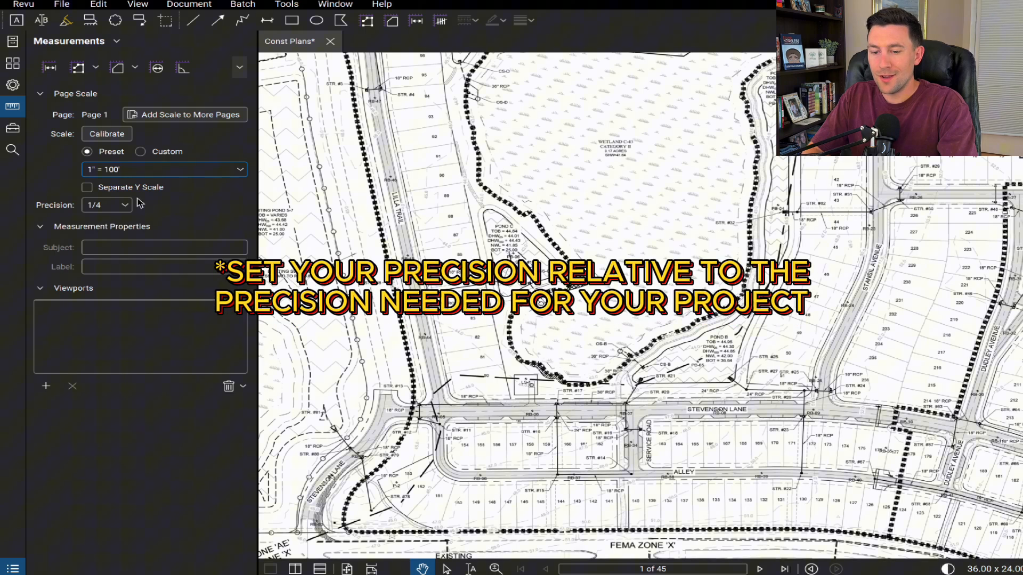
left_click(124, 205)
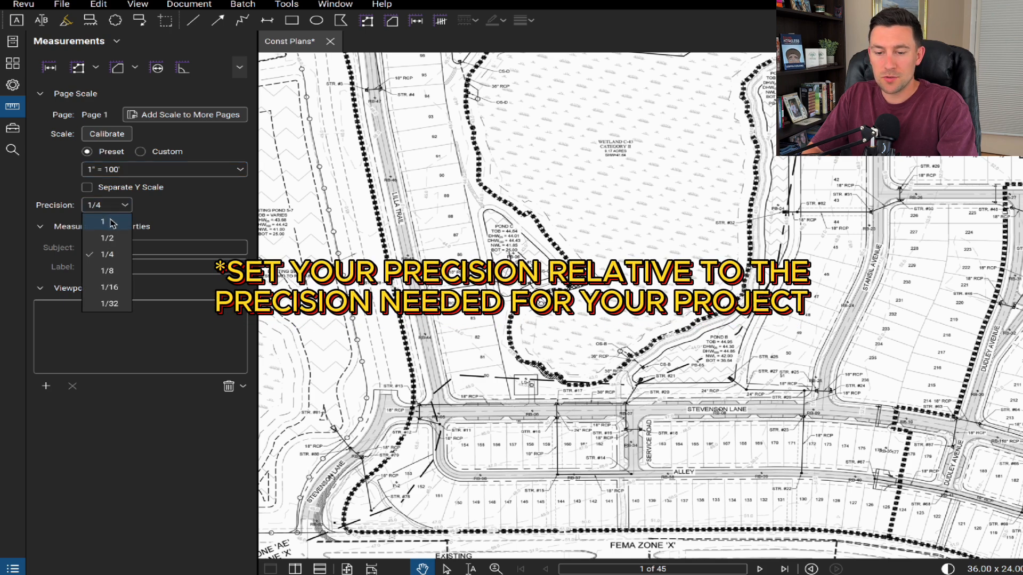
left_click(102, 221)
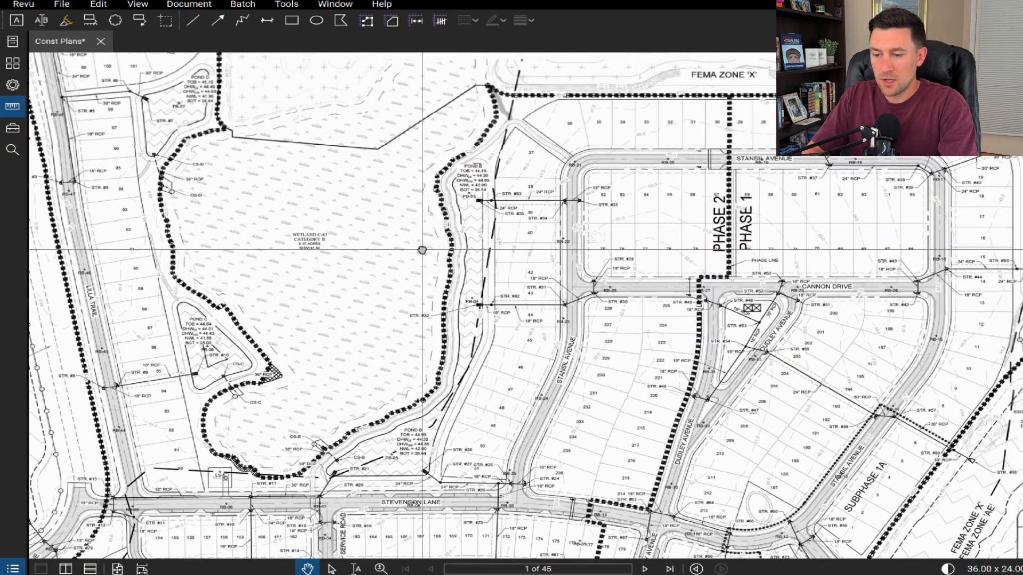
scroll("down", 3)
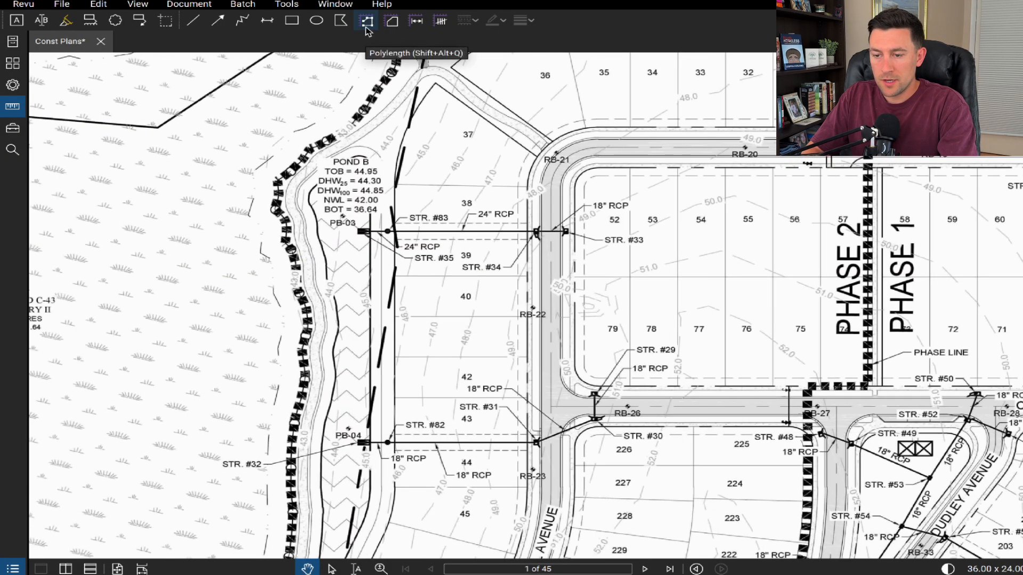
Give Polylength orange color, 70 opacity, width 3, no segment values, subject 18" RCP
left_click(366, 20)
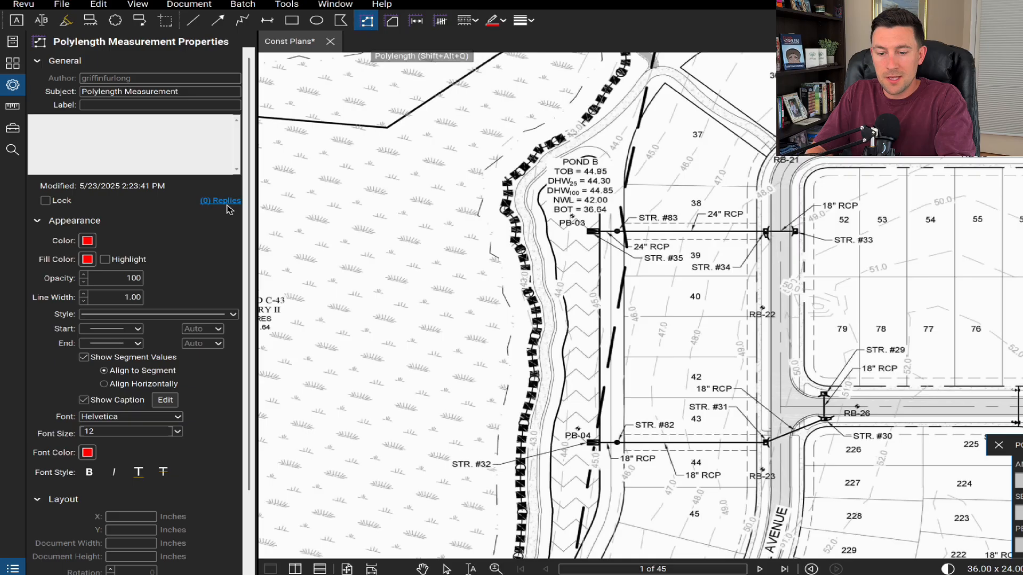
left_click(87, 241)
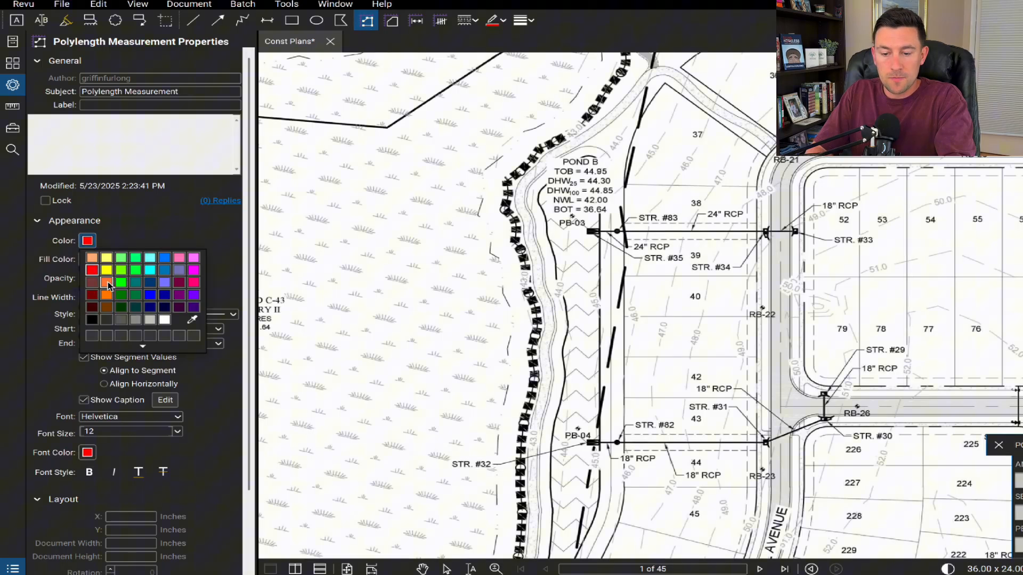
left_click(108, 282)
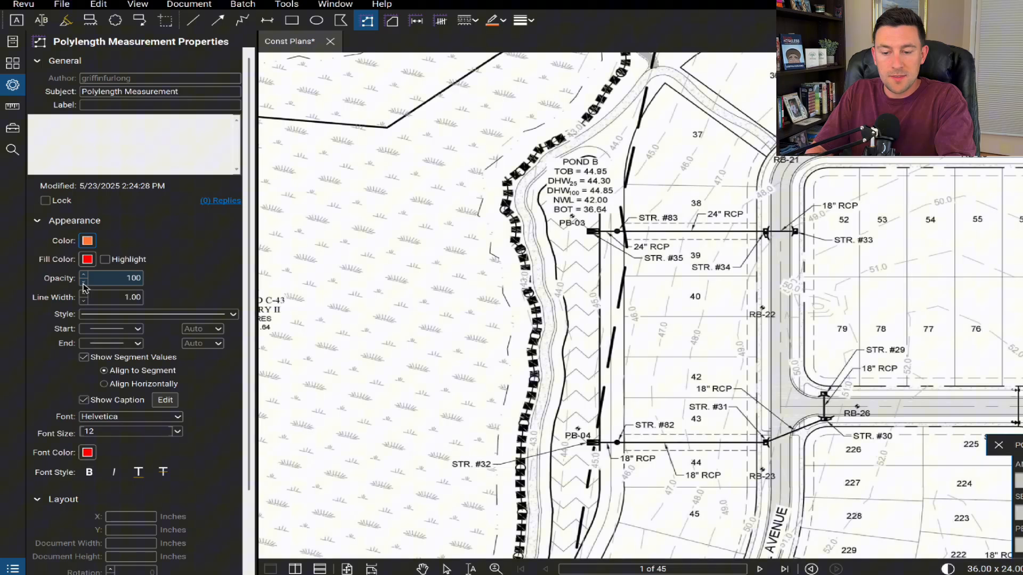
left_click(83, 281)
type("70")
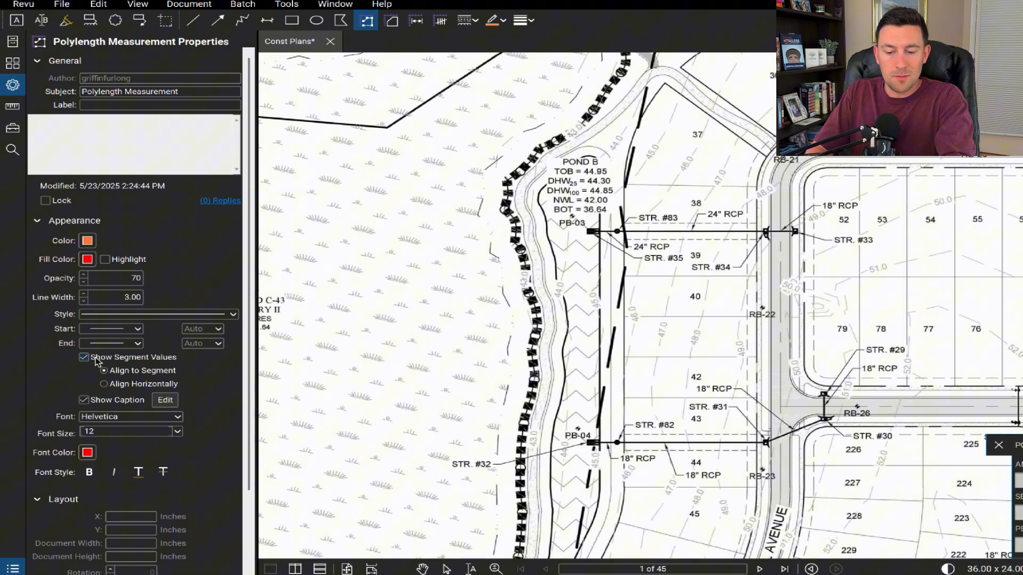
left_click(104, 370)
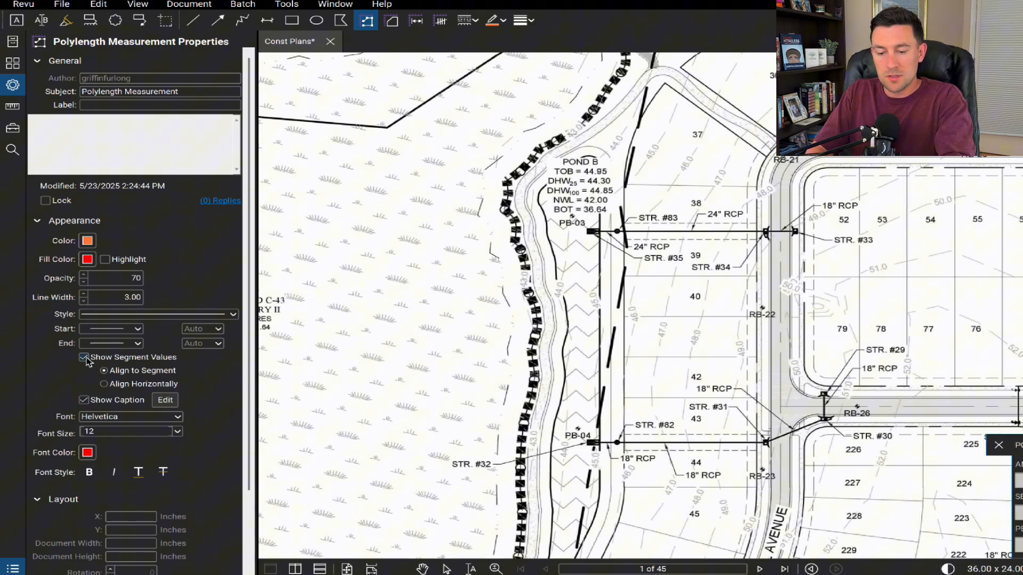
left_click(84, 357)
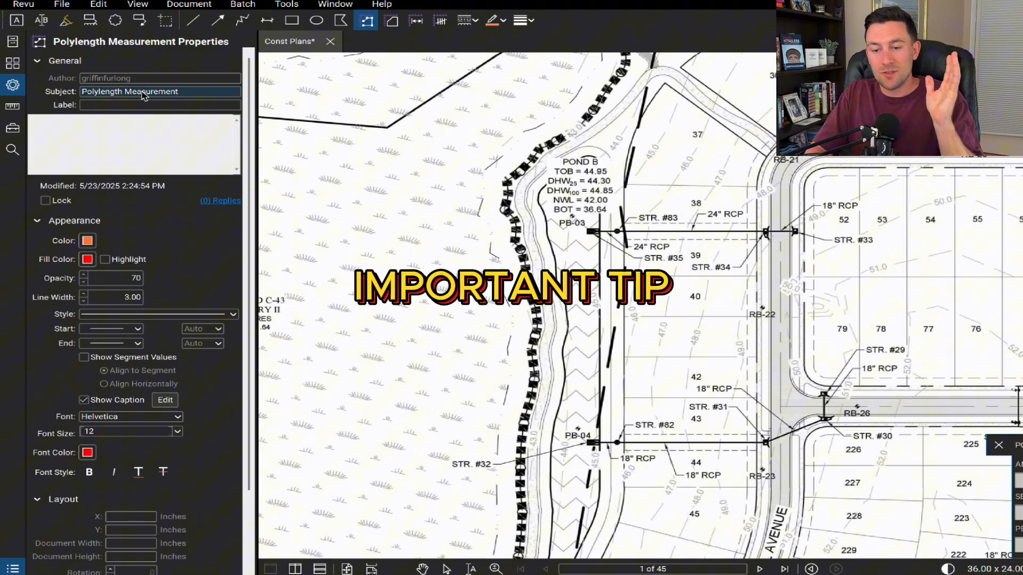
double_click(129, 91)
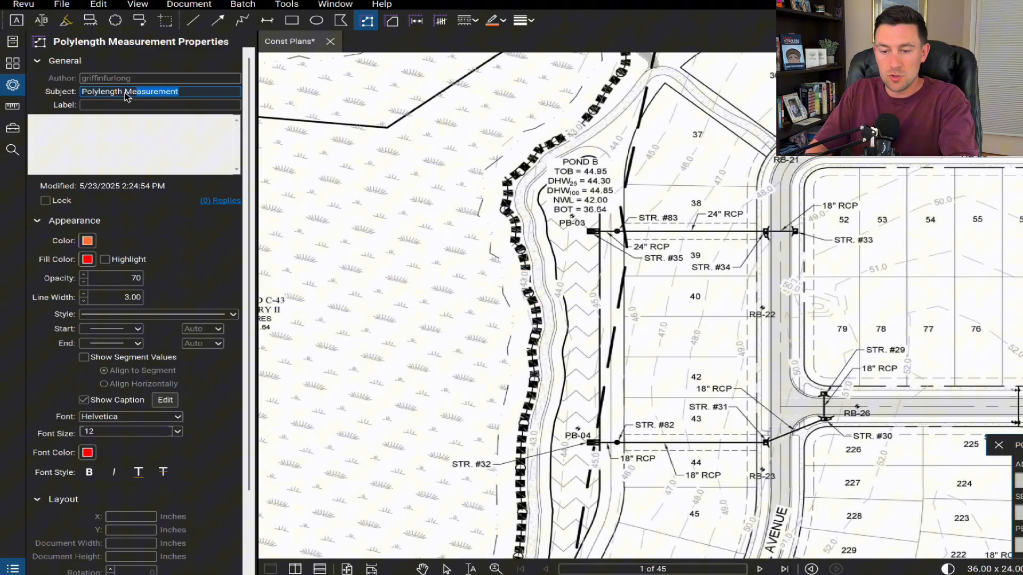
type("18\" rcp")
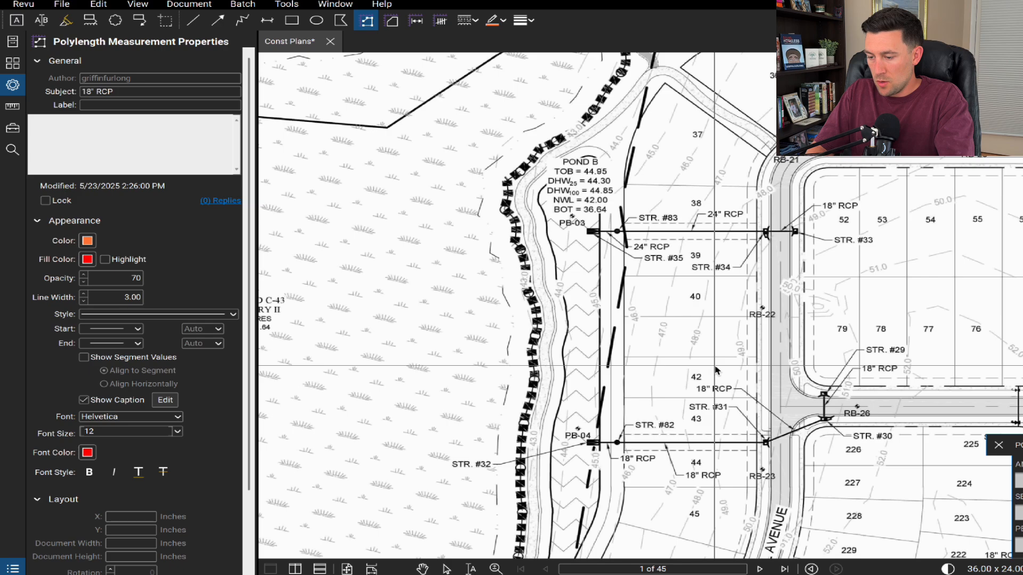
mouse_move(830, 398)
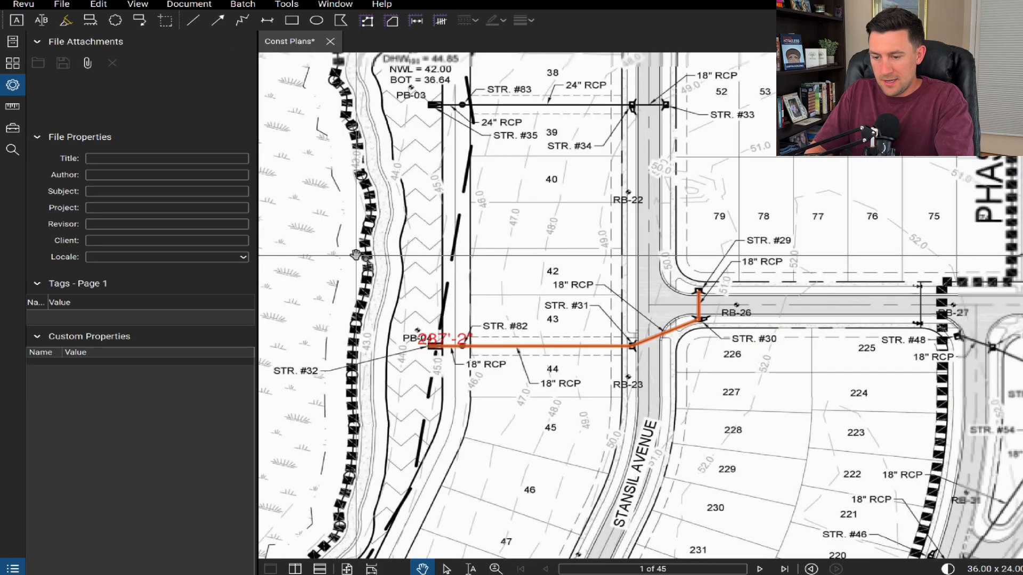
Select the orange 287'-2" pipe run and bring up its context menu
left_click(528, 346)
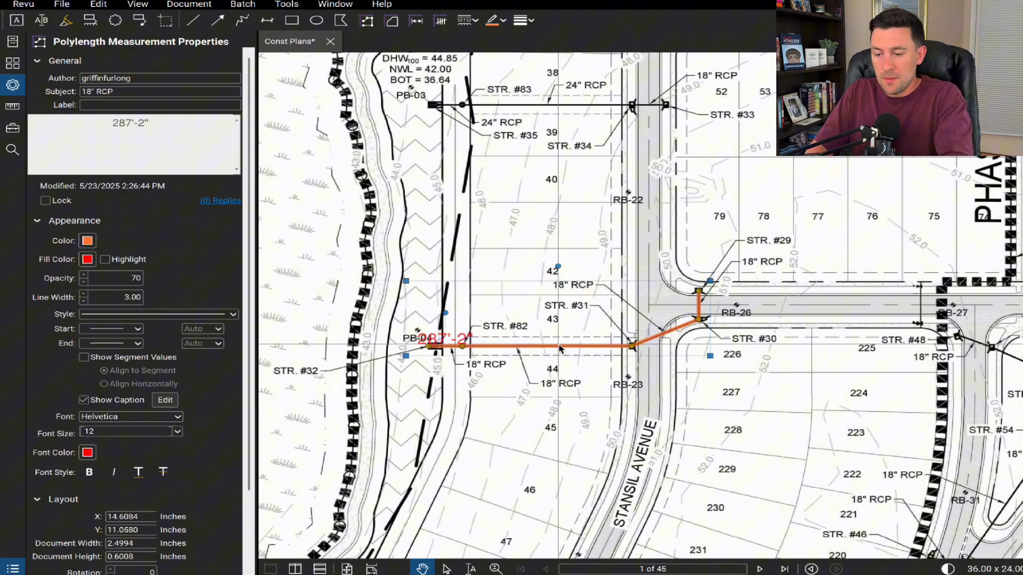
right_click(559, 349)
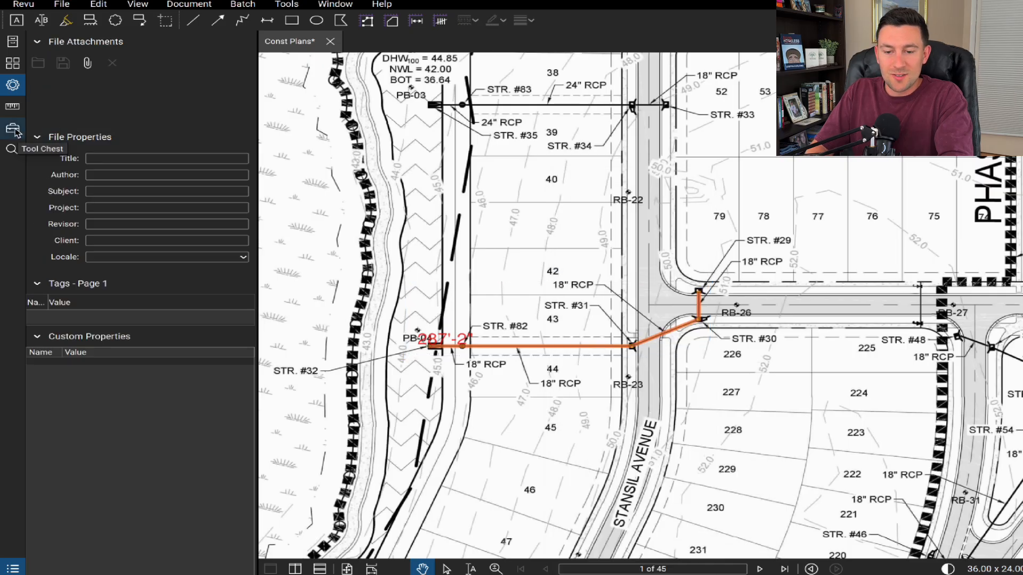
Add a QUANTITY TAKEOFFS tool set via Manage Tool Sets and allow the save prompt
left_click(13, 129)
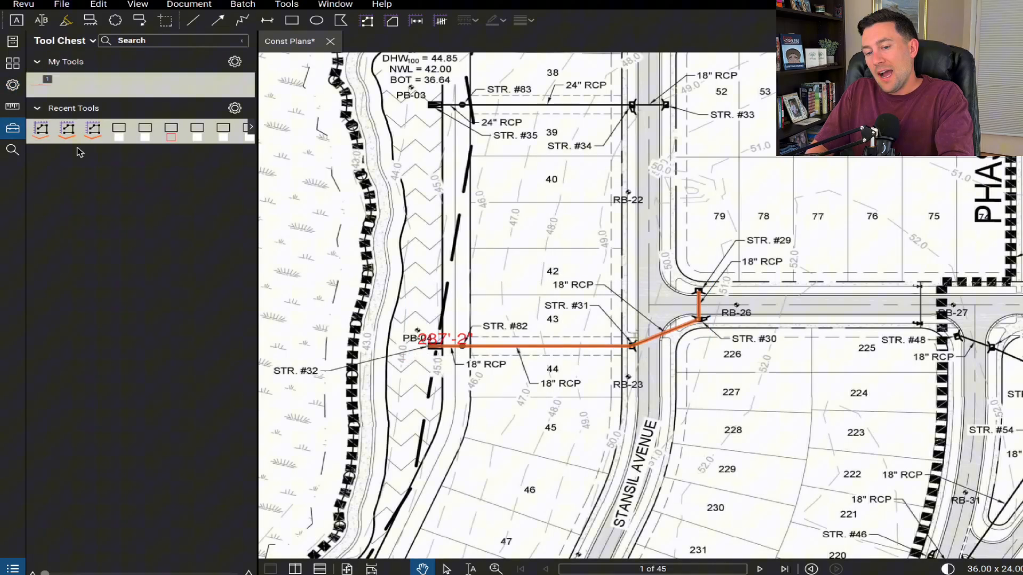
mouse_move(77, 179)
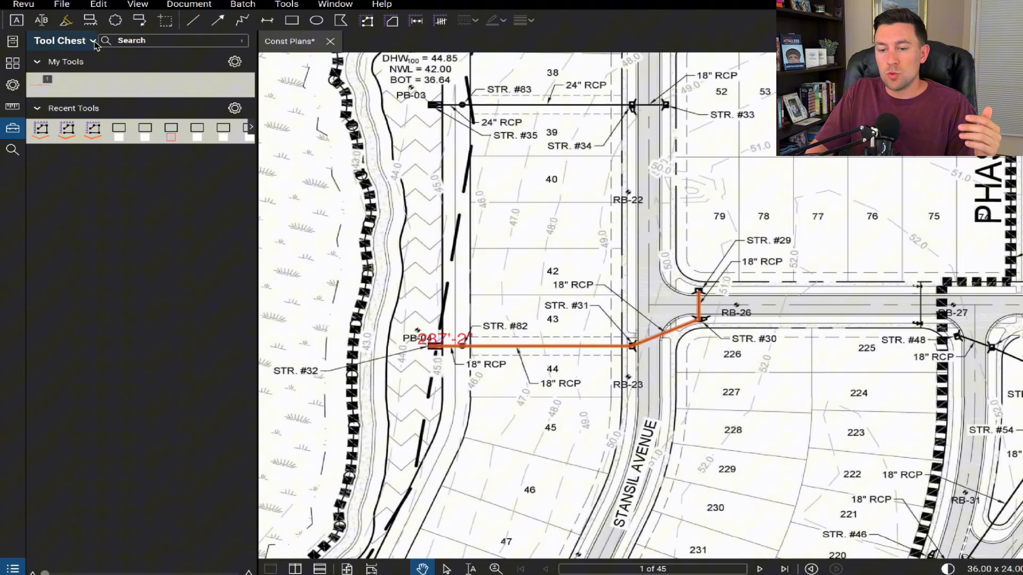
left_click(62, 41)
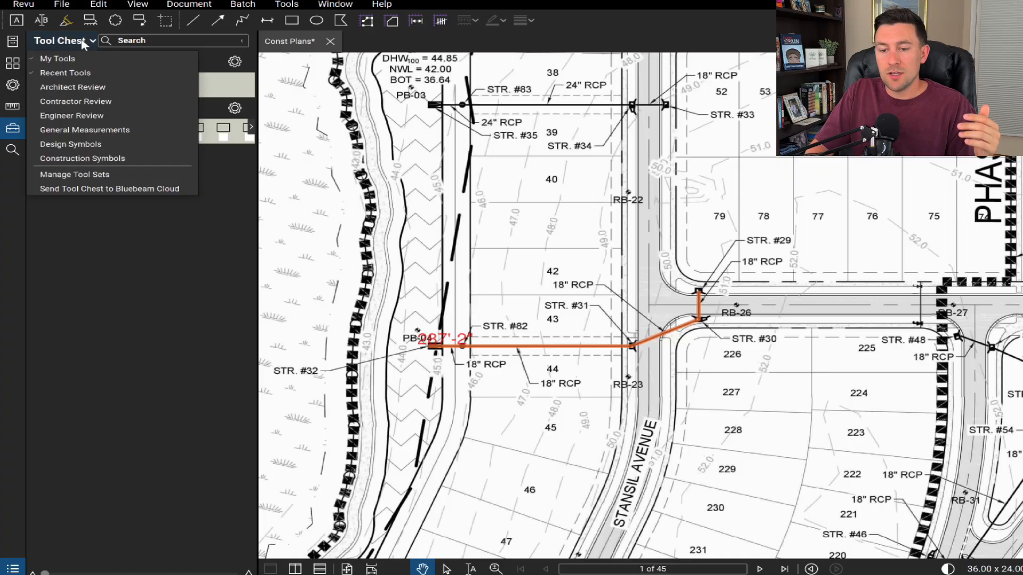
left_click(74, 174)
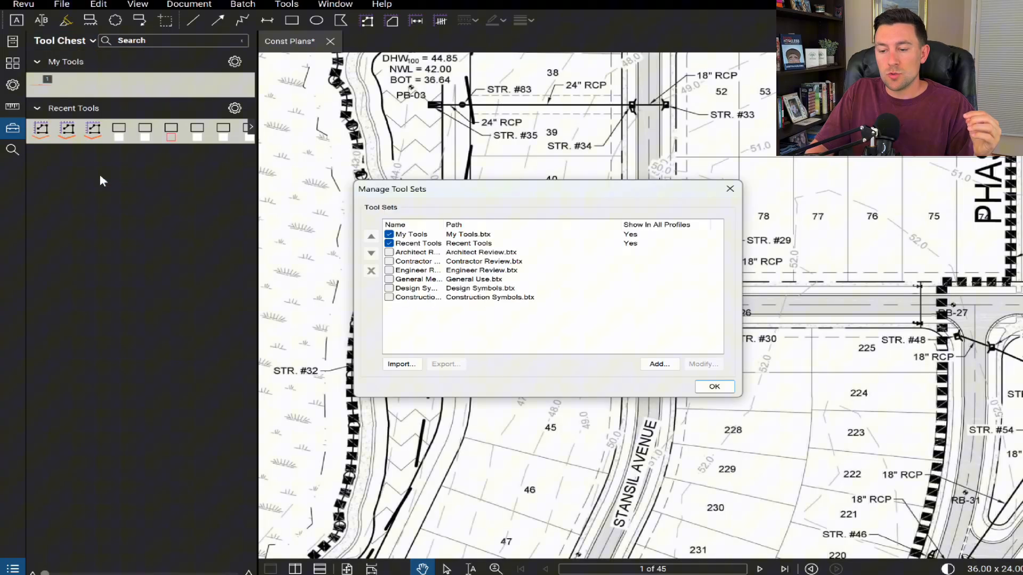
mouse_move(527, 331)
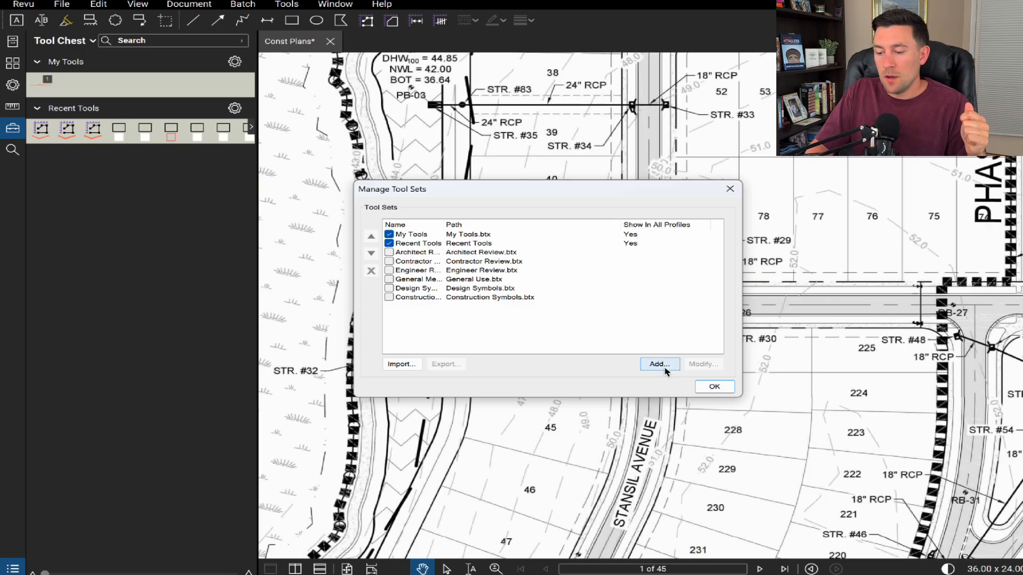
left_click(658, 364)
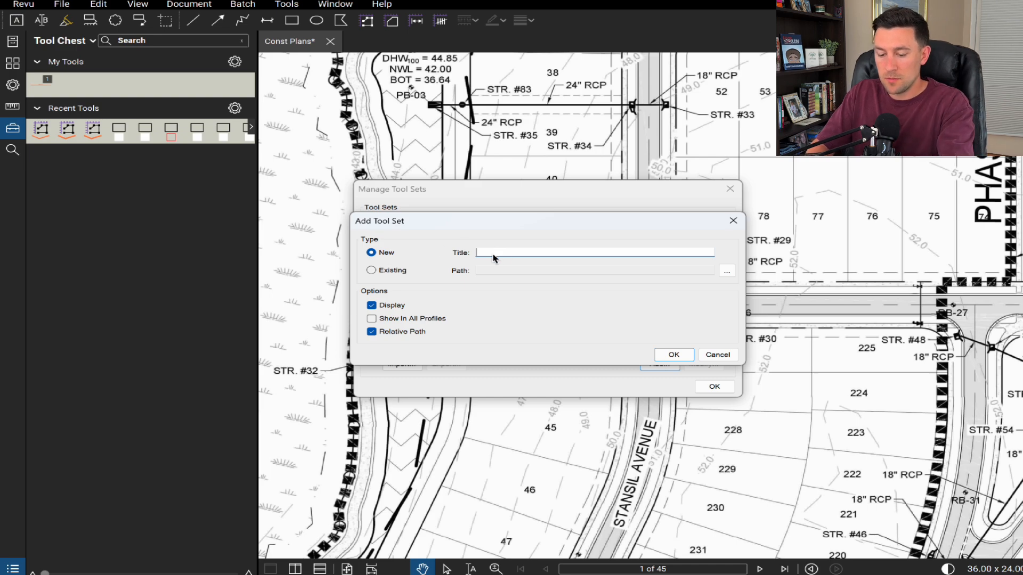
type("QUANTITY TAKEOFFS")
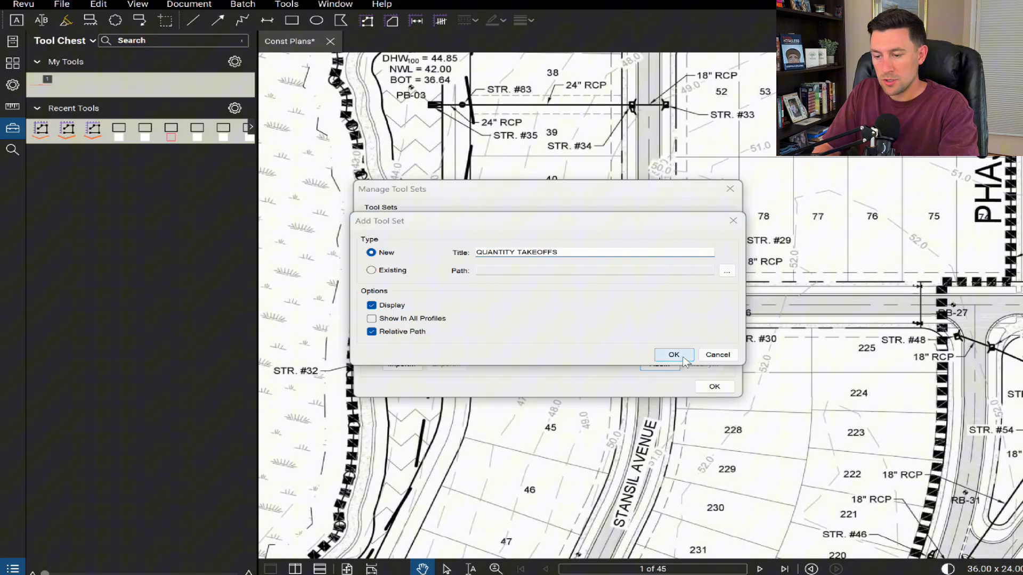
left_click(674, 354)
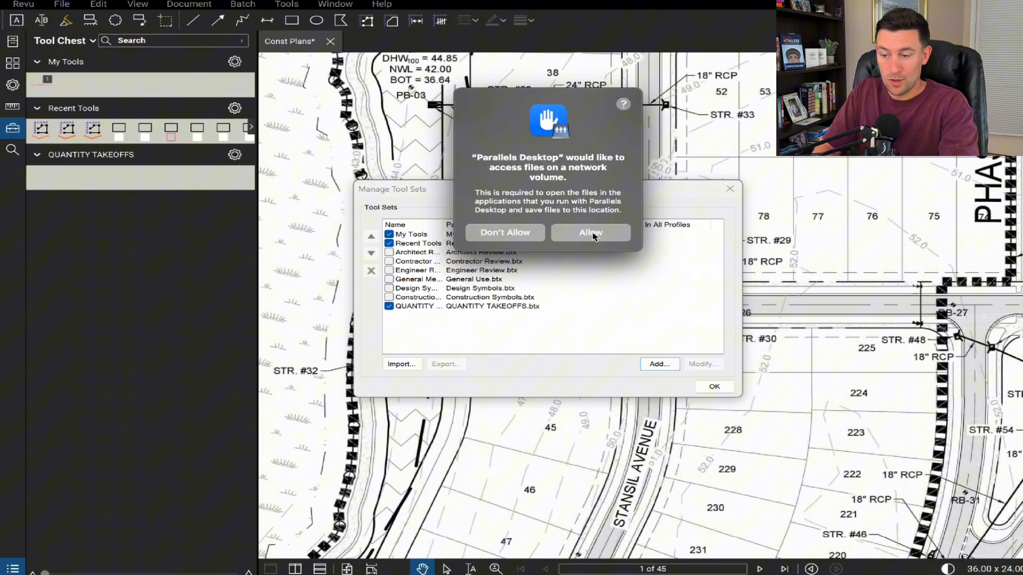
left_click(589, 232)
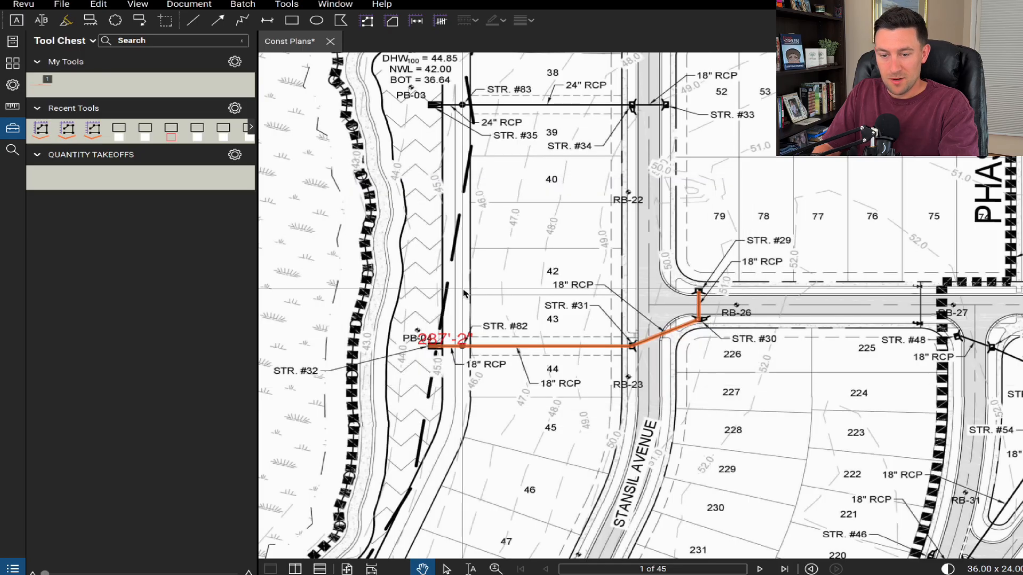
mouse_move(553, 346)
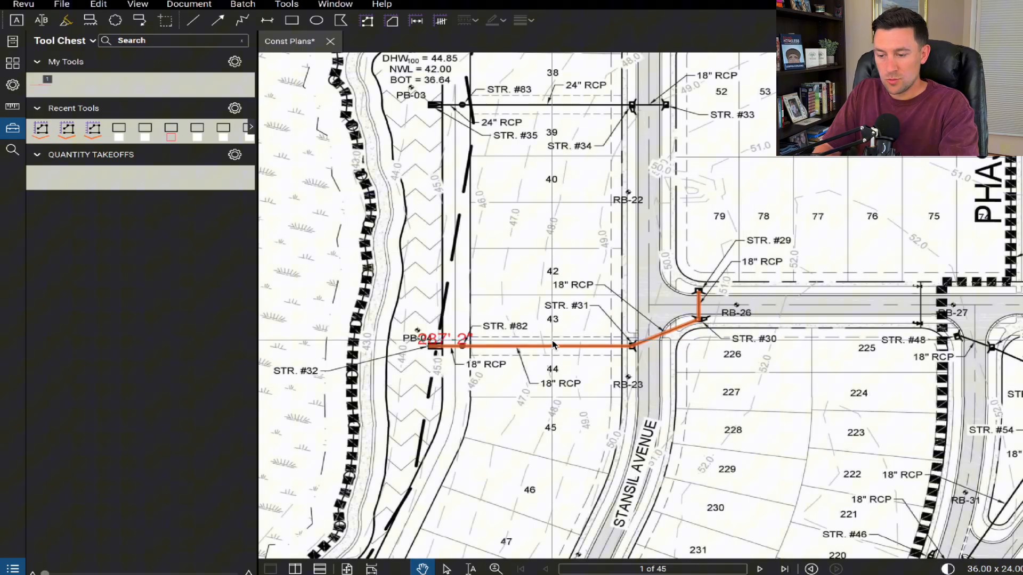
Add the 18" RCP markup to QUANTITY TAKEOFFS and select the new tool
right_click(552, 346)
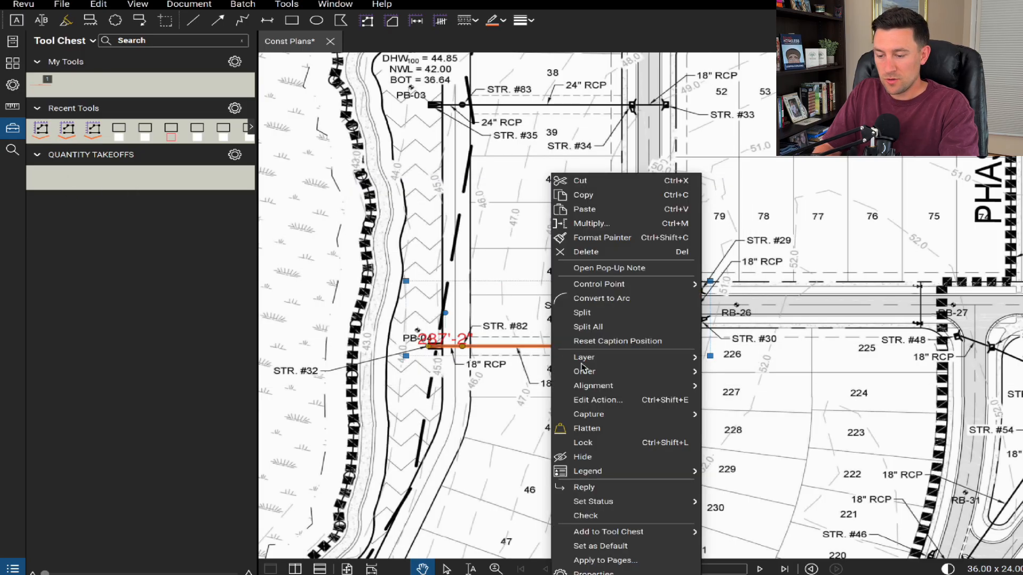
mouse_move(606, 531)
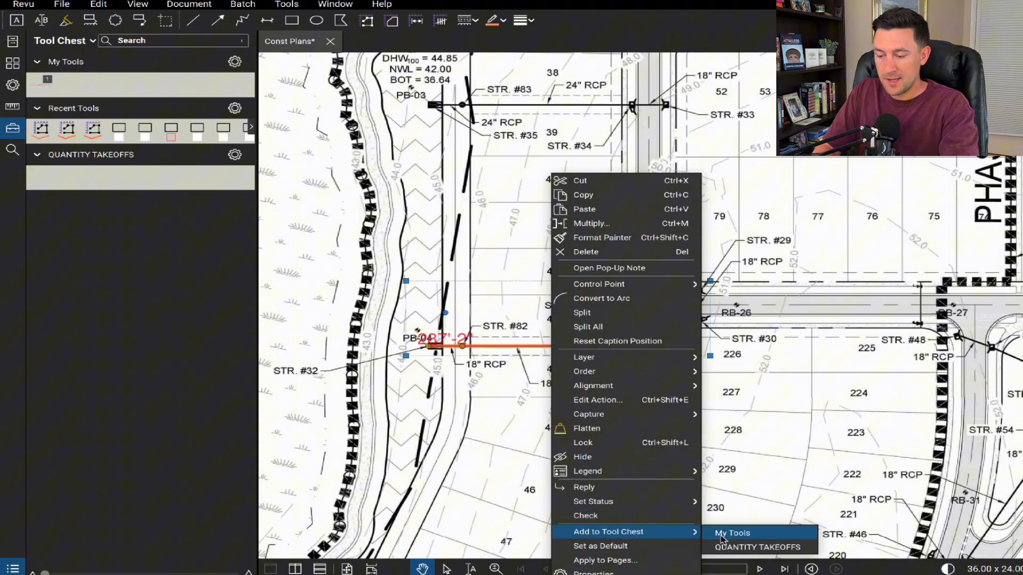
left_click(515, 374)
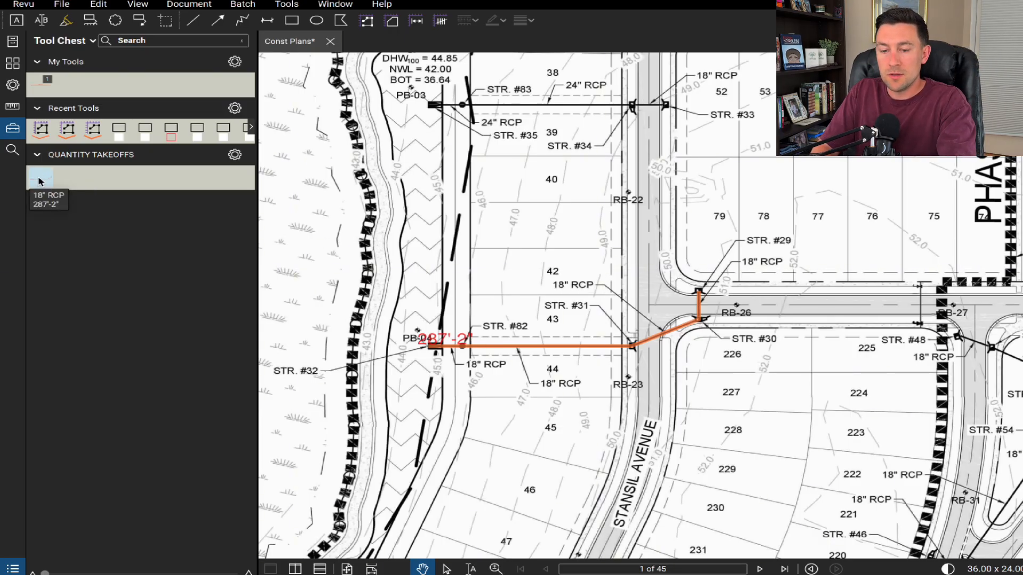
left_click(40, 179)
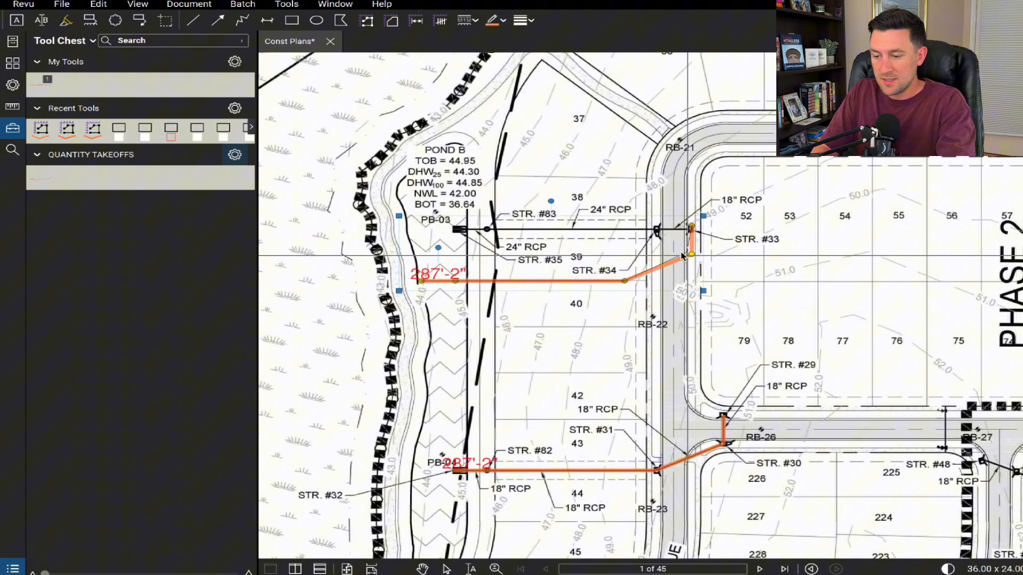
Draw the 30'-4" 18" RCP run from STR. #34 to STR. #33
left_click_drag(691, 254, 685, 229)
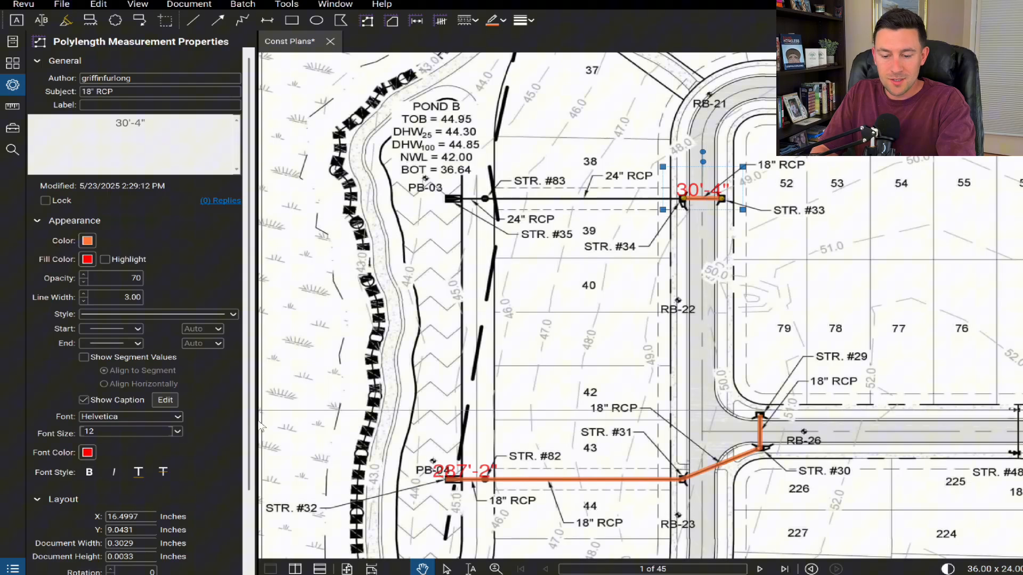
mouse_move(529, 320)
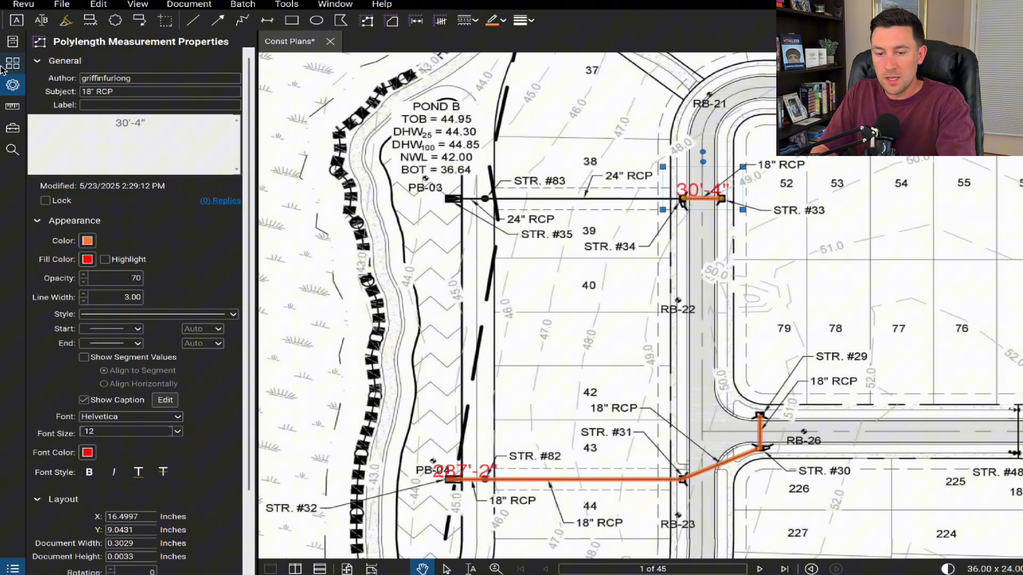
Change the Length unit from ft' in" to ft for both pipe runs
left_click(12, 107)
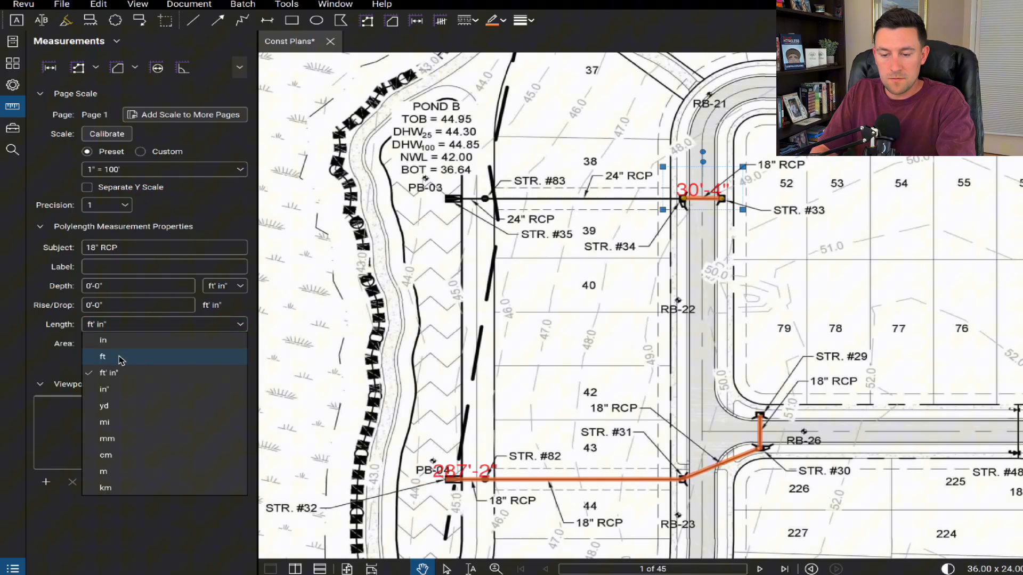
left_click(110, 372)
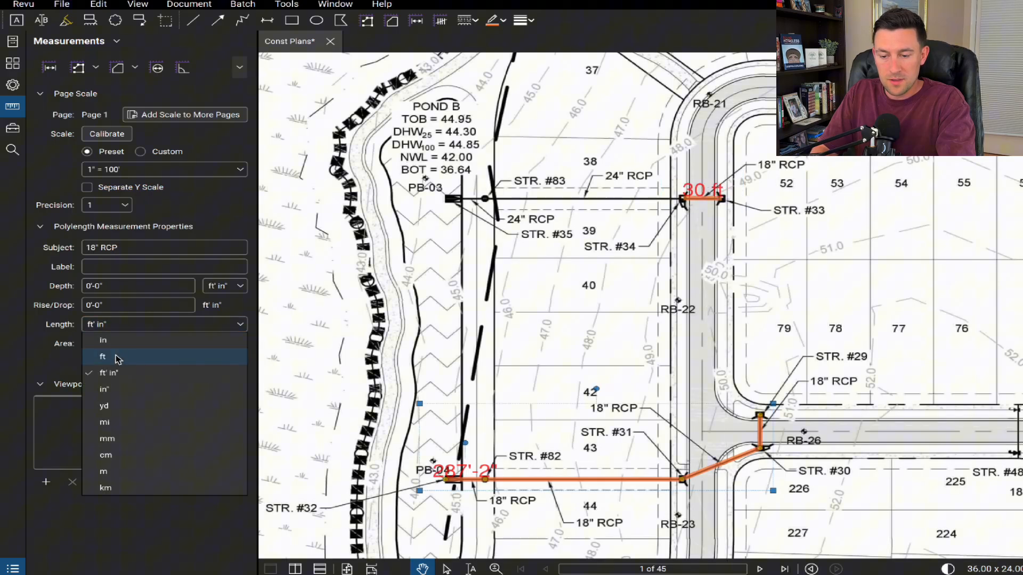
left_click(103, 356)
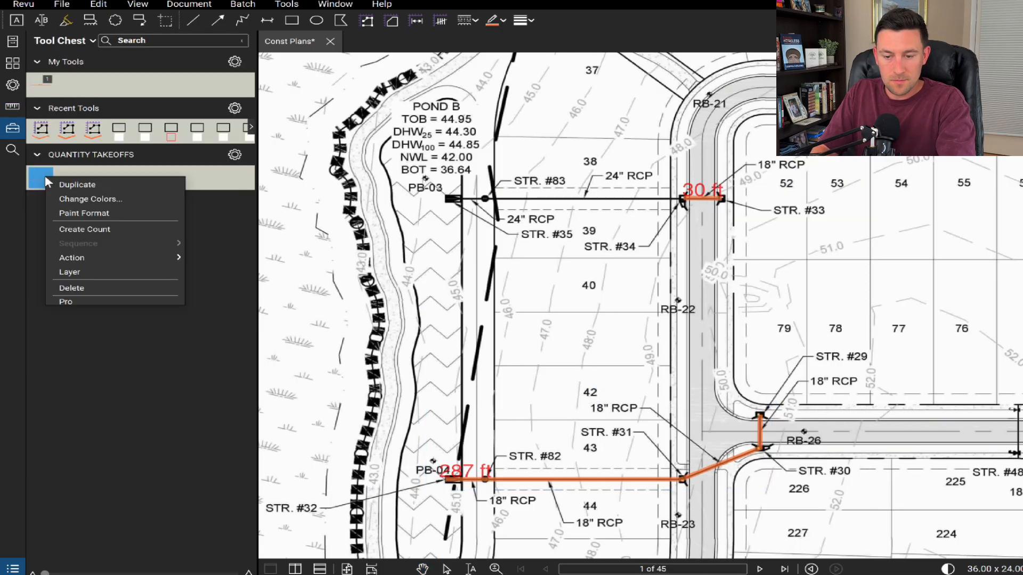
mouse_move(84, 288)
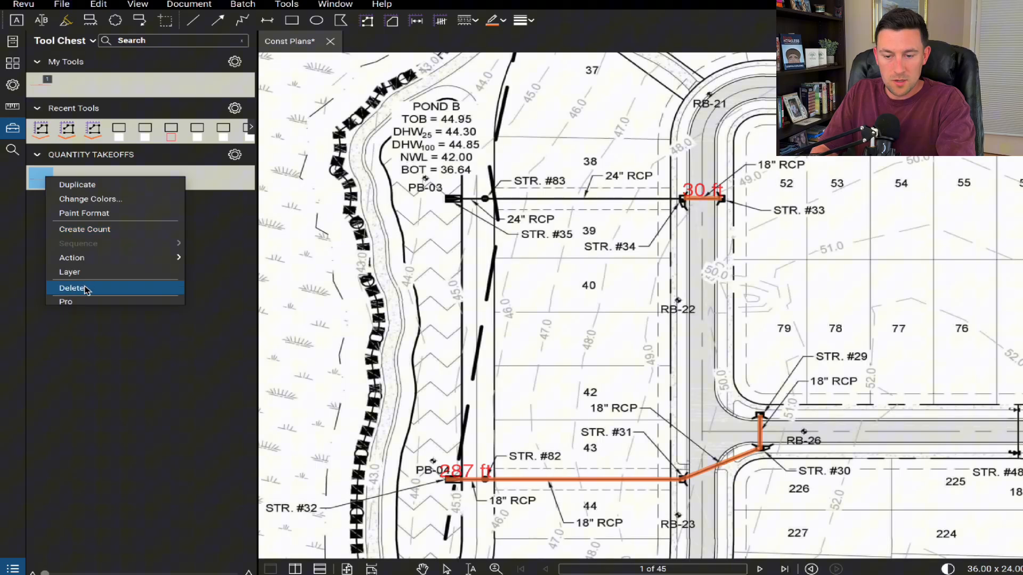
Delete the 18" RCP tool from the set and set Length units to ft
left_click(73, 288)
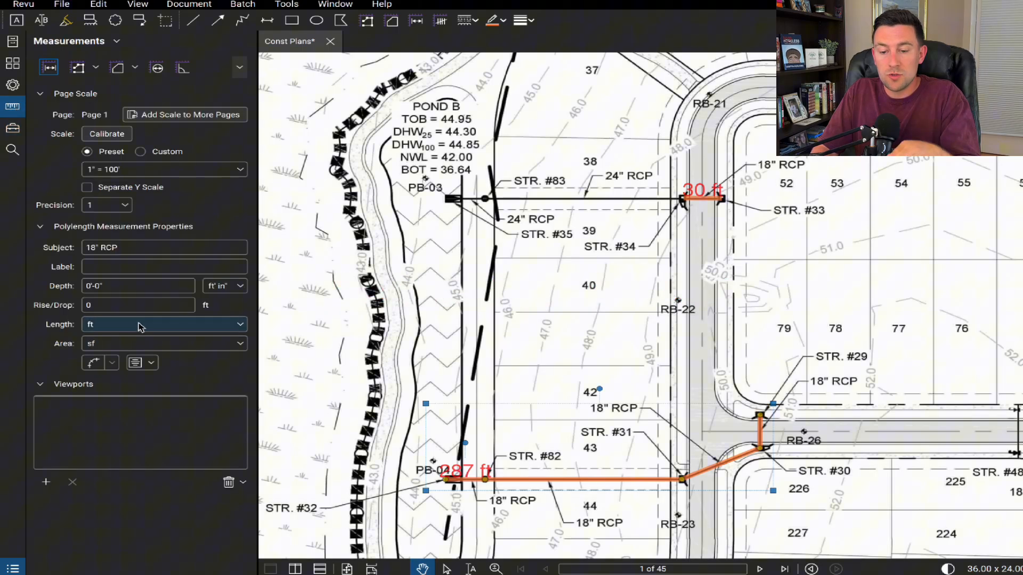
left_click(163, 325)
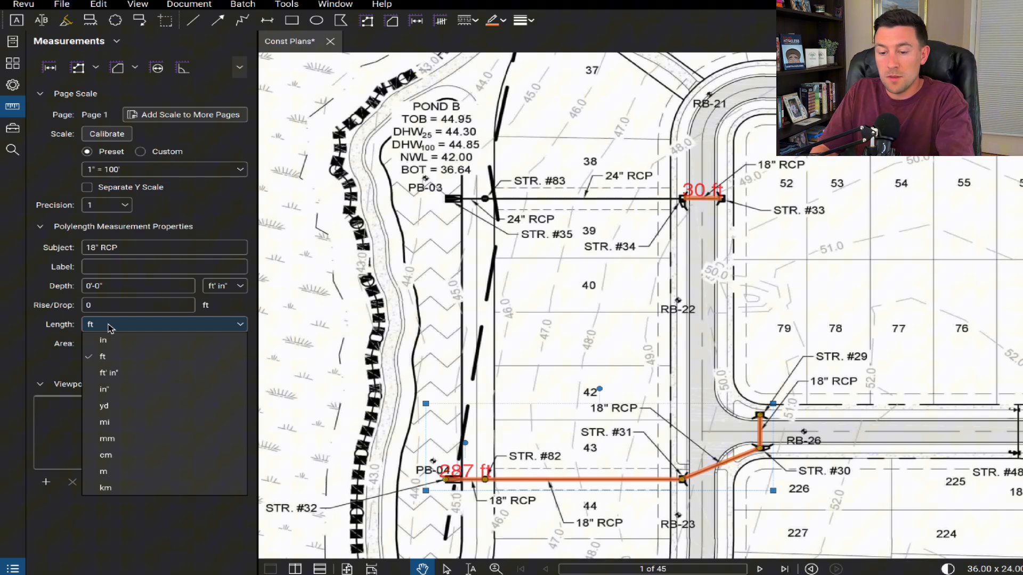
left_click(107, 372)
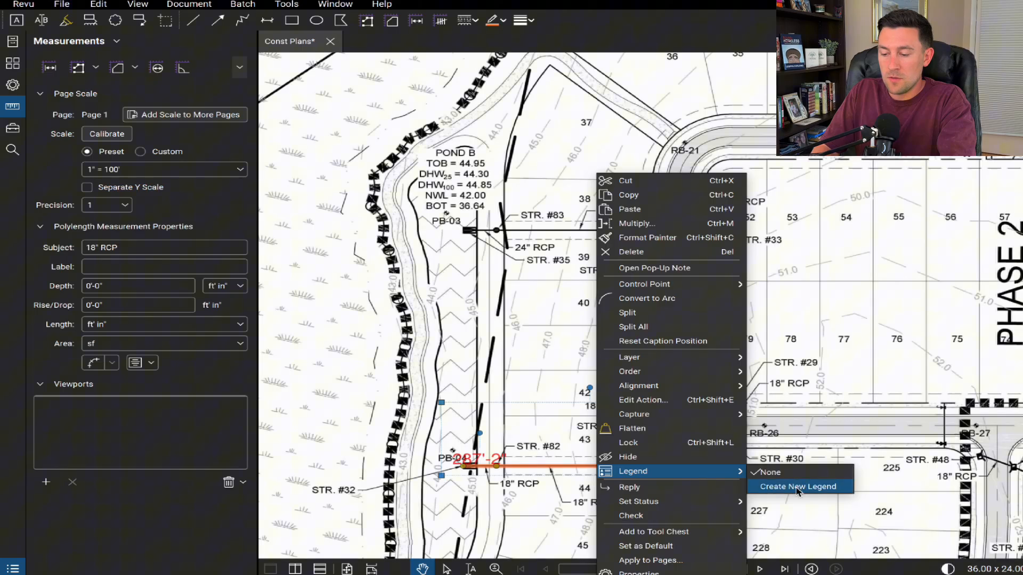
Create a new legend from the 287 ft run and add the 30 ft run
left_click(798, 486)
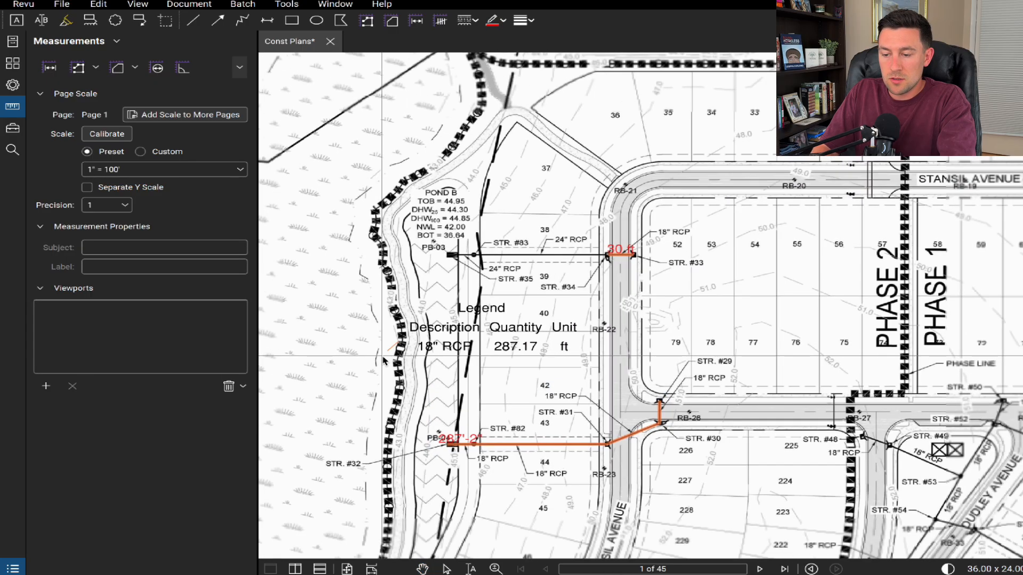
scroll("down", 3)
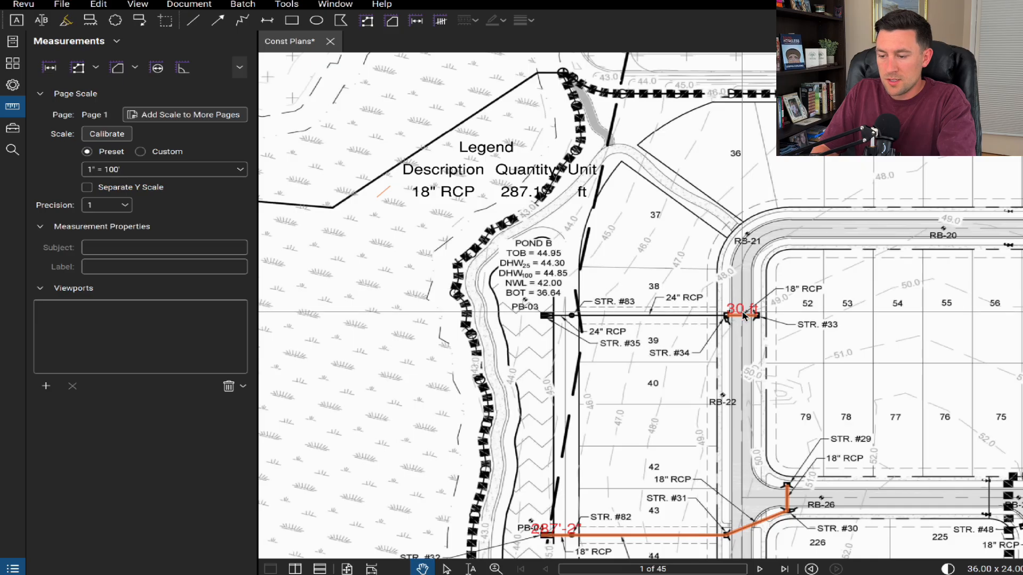
right_click(730, 316)
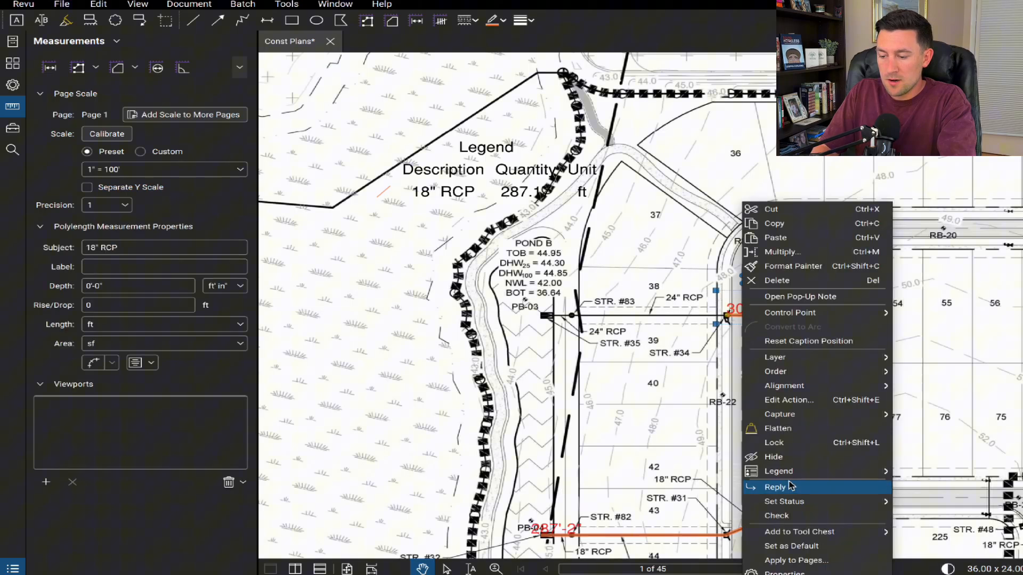
mouse_move(778, 471)
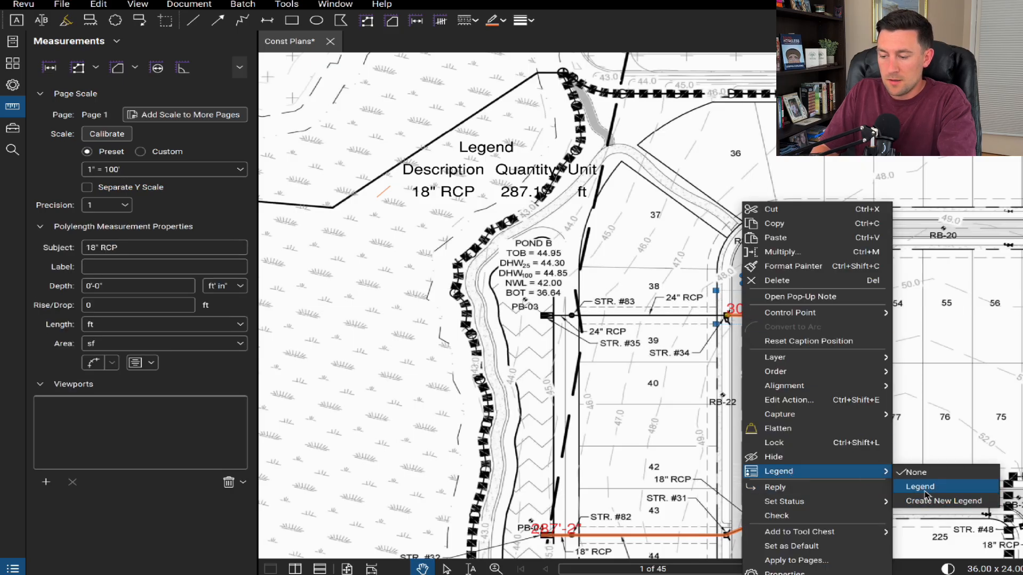
left_click(920, 486)
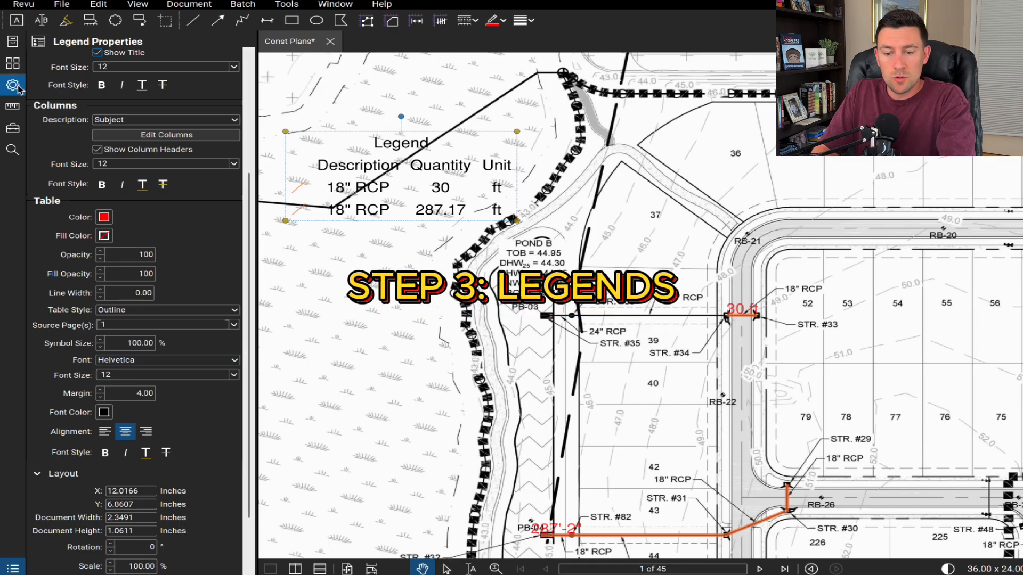
Style the legend with a black border, Gridlines table style and adjusted fill opacity
left_click(104, 236)
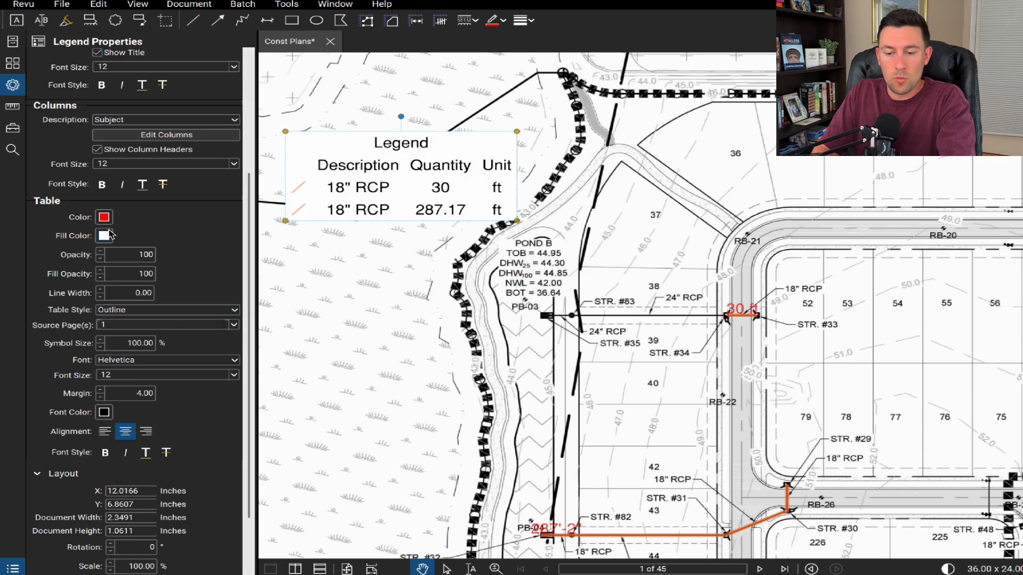
left_click(102, 236)
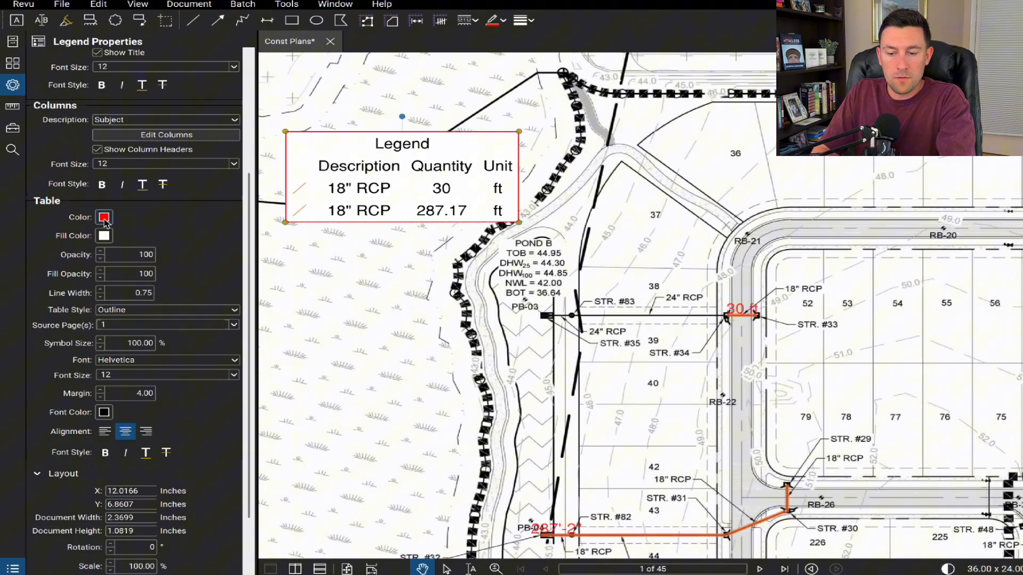
left_click(103, 217)
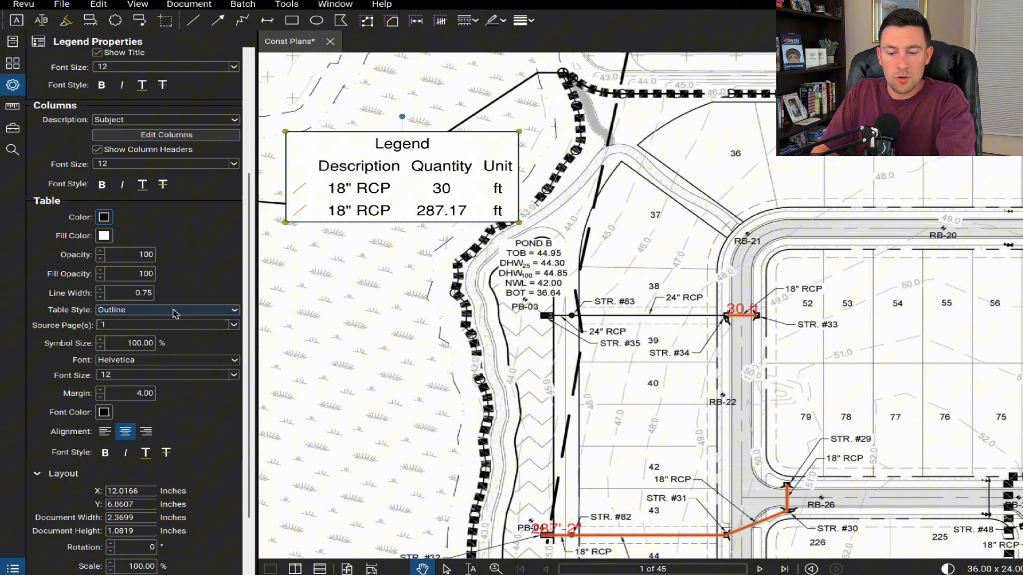
left_click(166, 309)
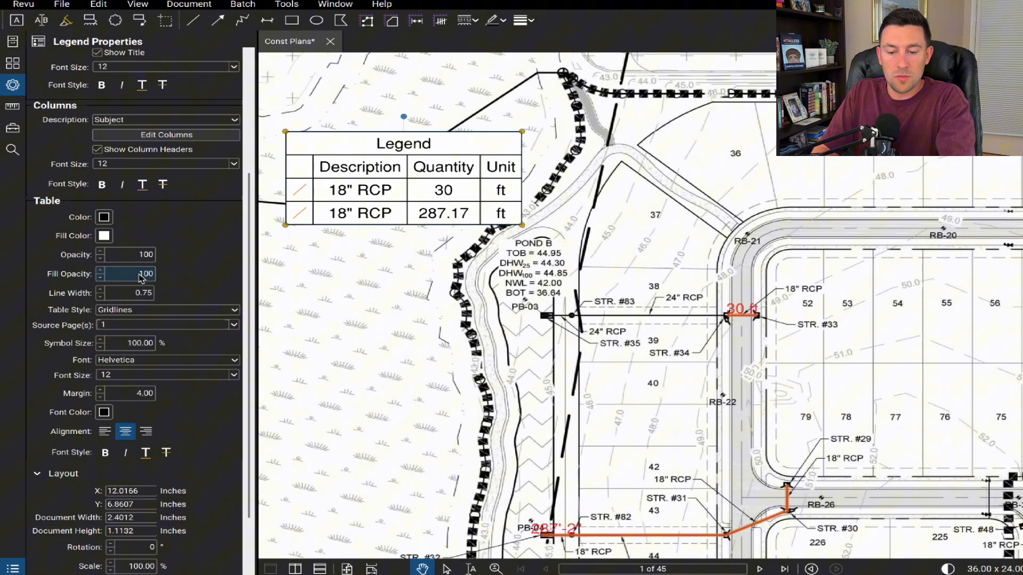
left_click(127, 255)
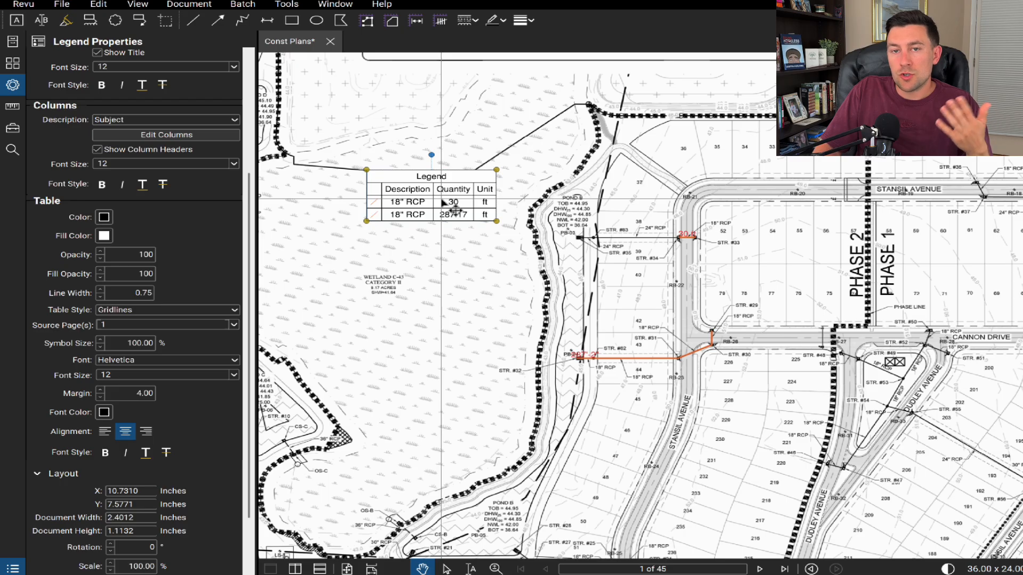
left_click(13, 64)
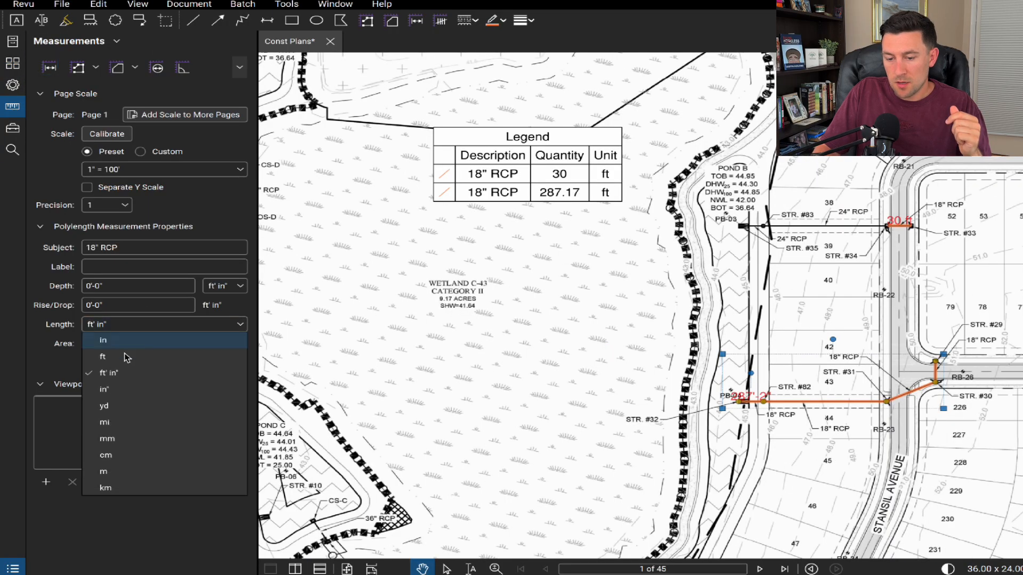
Switch the Length measurement unit from ft' in" to plain ft
left_click(103, 357)
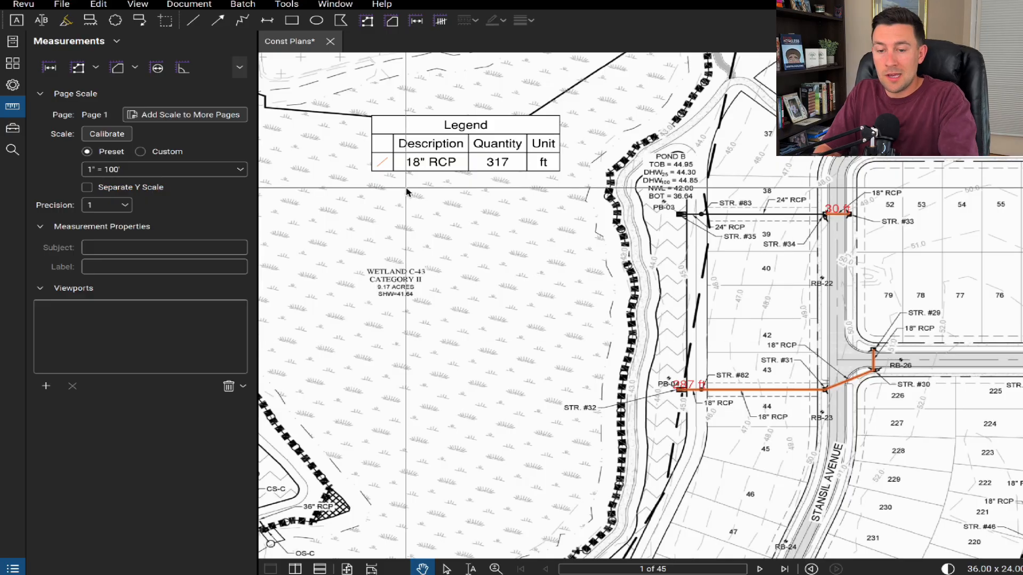
Go to page 2 of the plans and apply a preset measurement scale to it
left_click(13, 63)
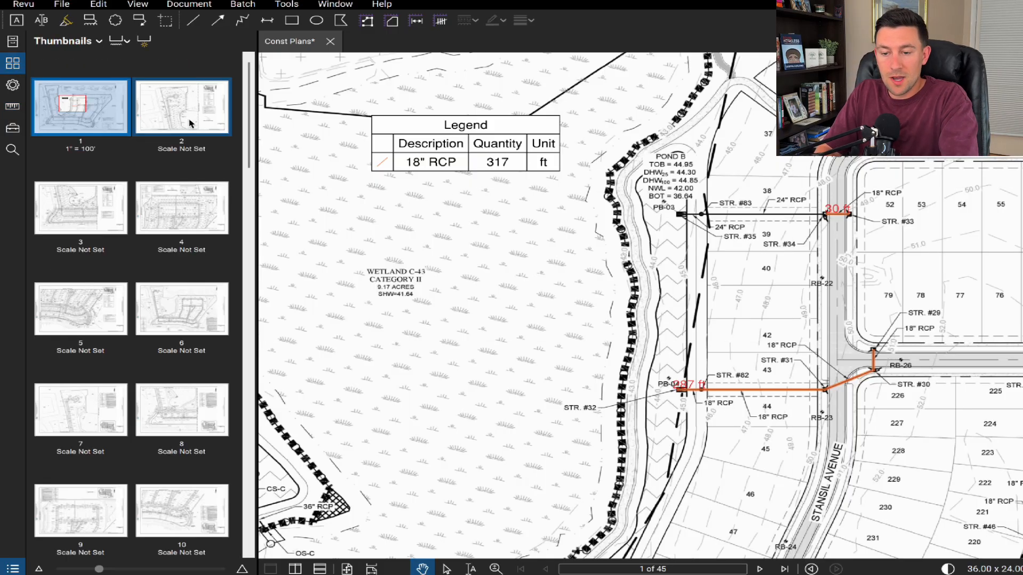
left_click(181, 106)
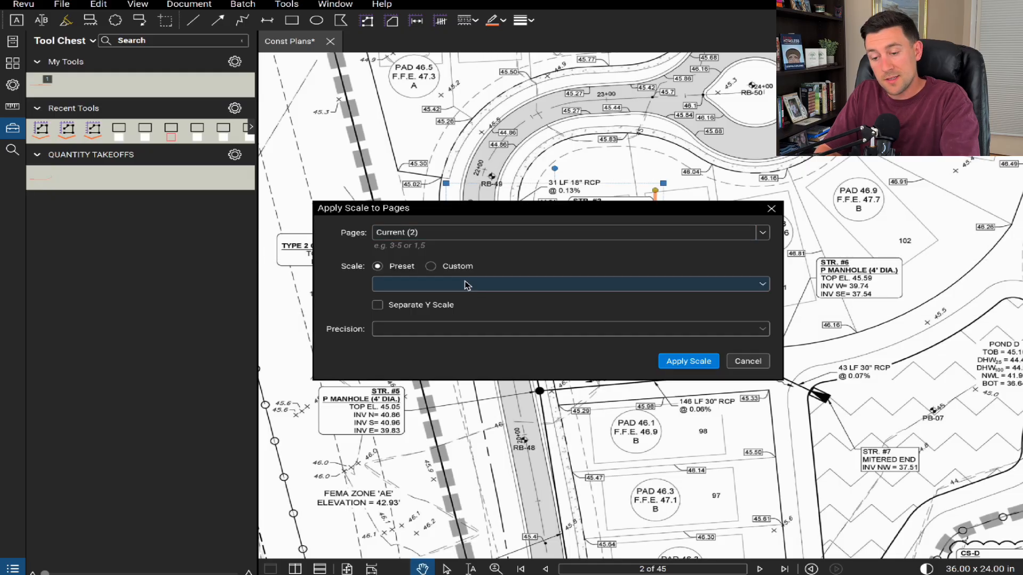
mouse_move(781, 301)
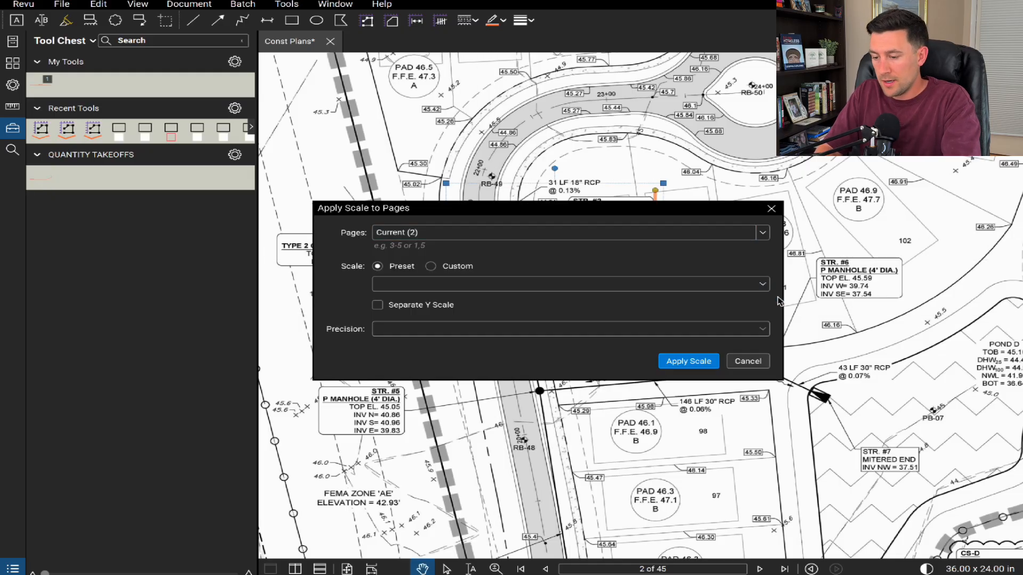
left_click(688, 361)
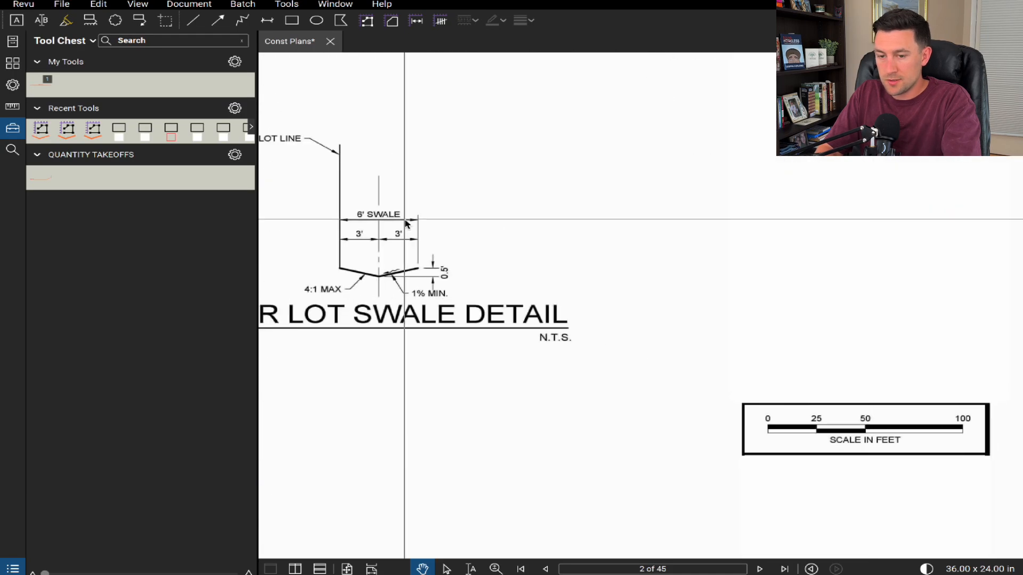
left_click(12, 105)
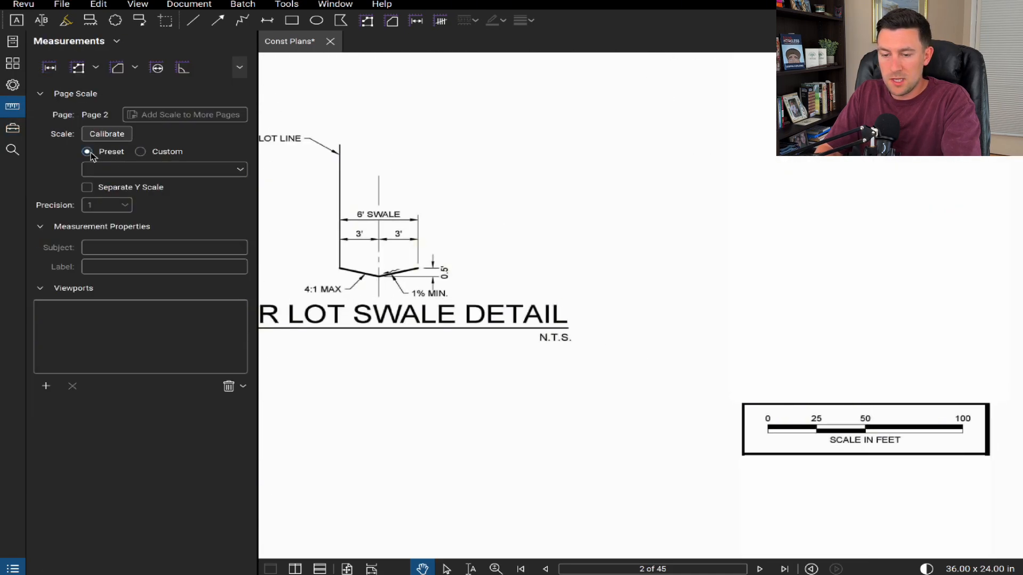
left_click(164, 169)
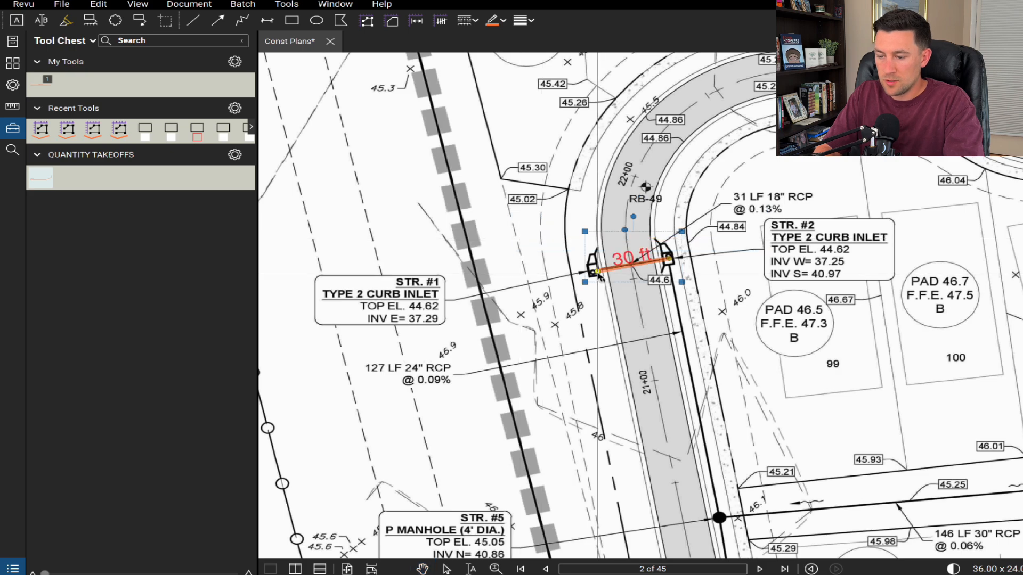
Create a new 18" RCP legend sourcing all pages, then return to page 1
right_click(626, 267)
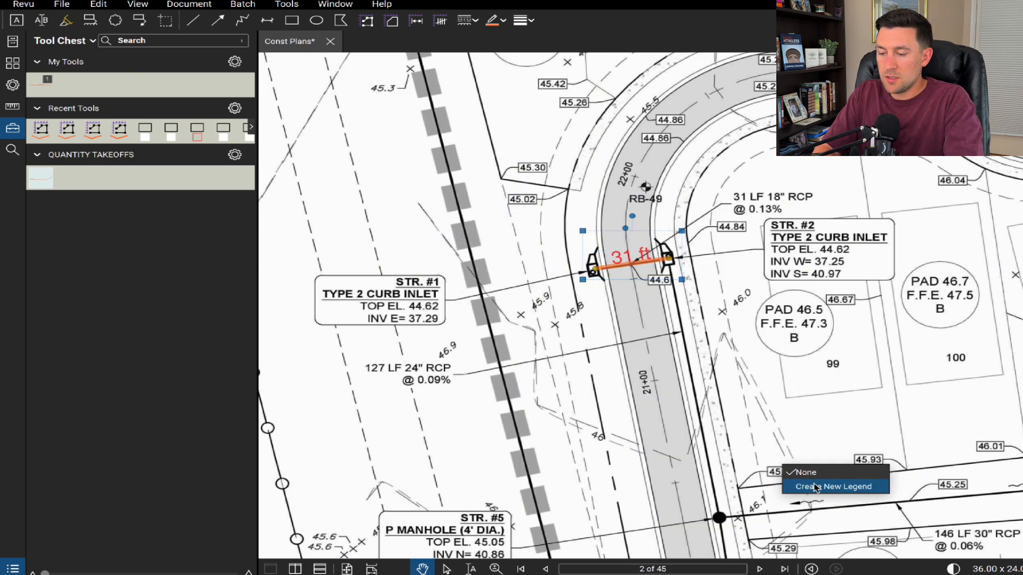
left_click(836, 486)
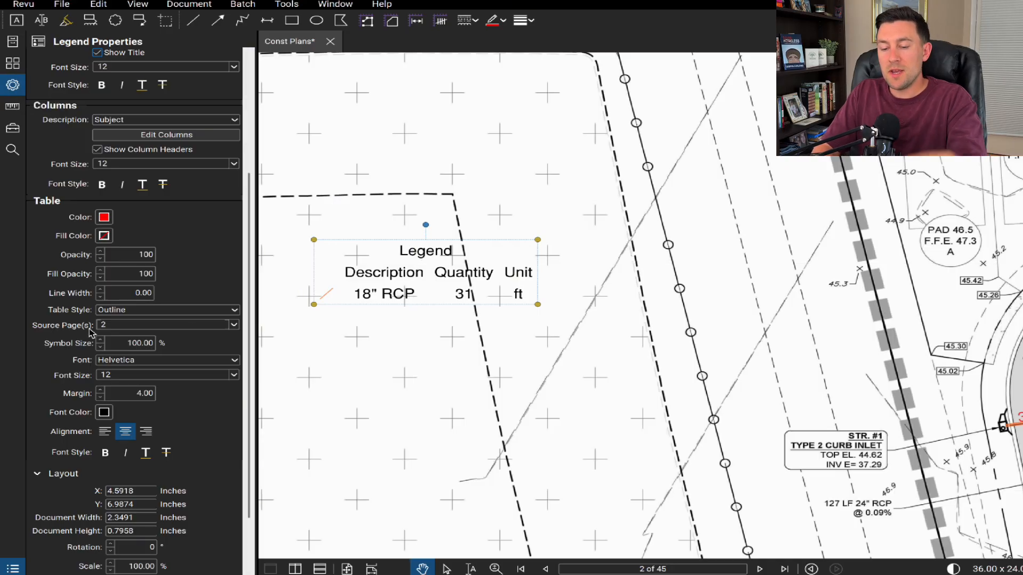
left_click(163, 325)
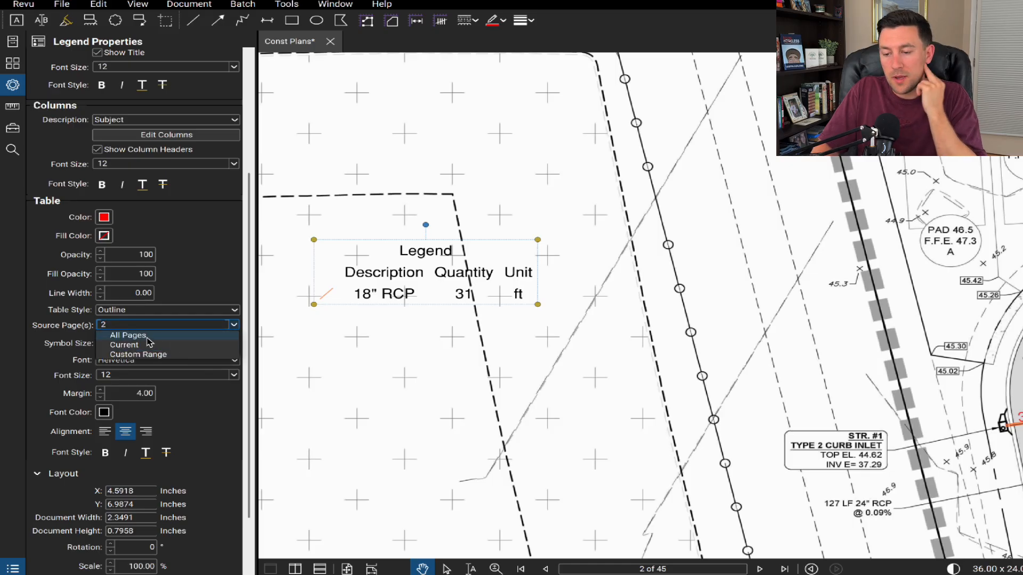
left_click(128, 334)
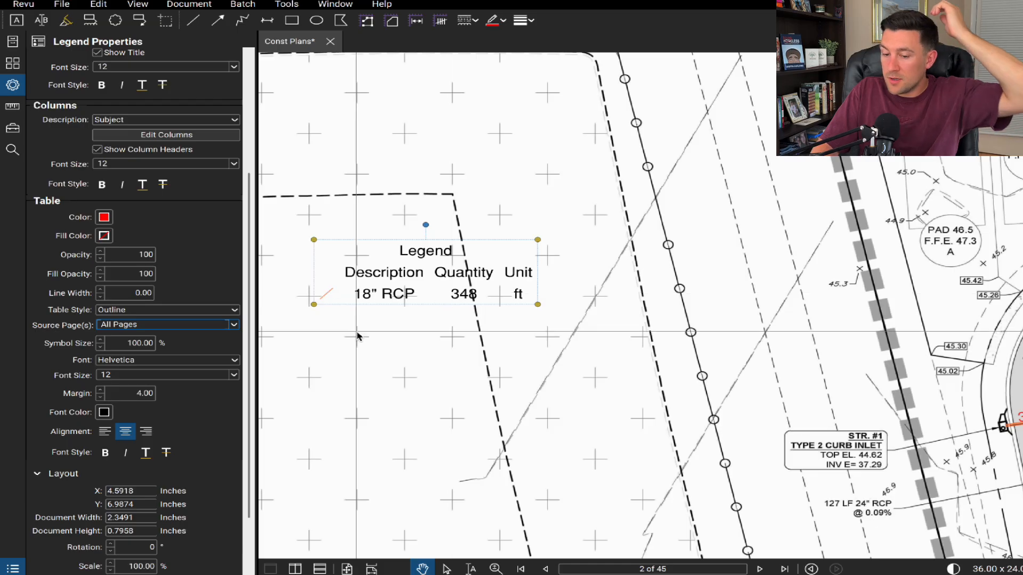
left_click(166, 325)
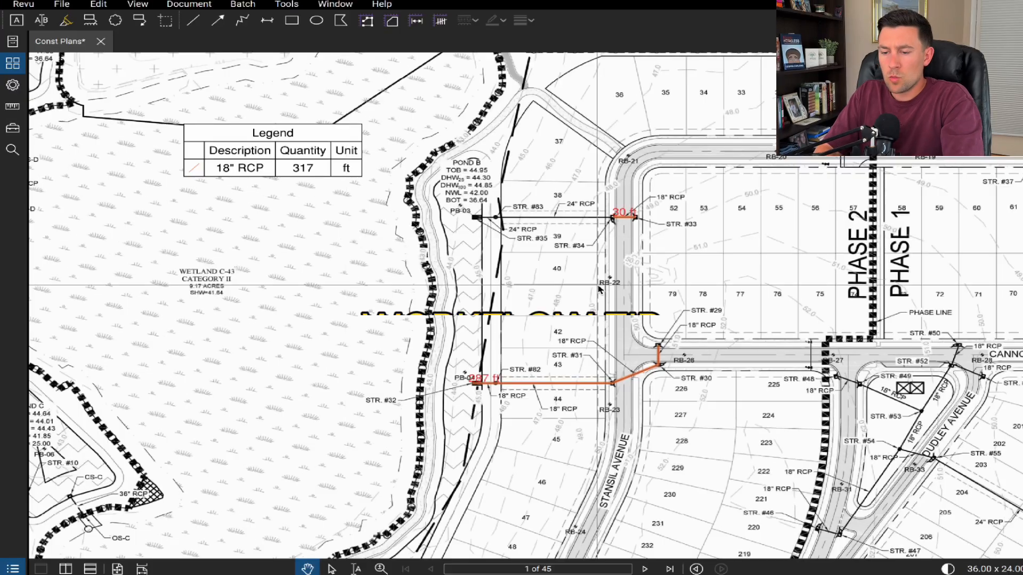
Open the pipe measurement's Properties panel on page 1
left_click(13, 127)
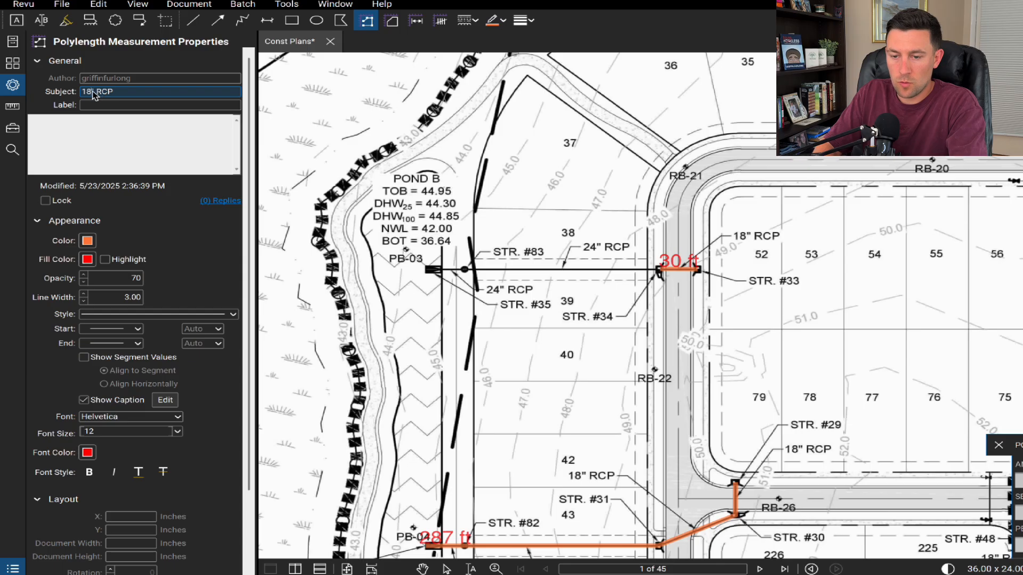
Draw a green 24" RCP length of 187 ft and bring up its options
type("24\" RCP")
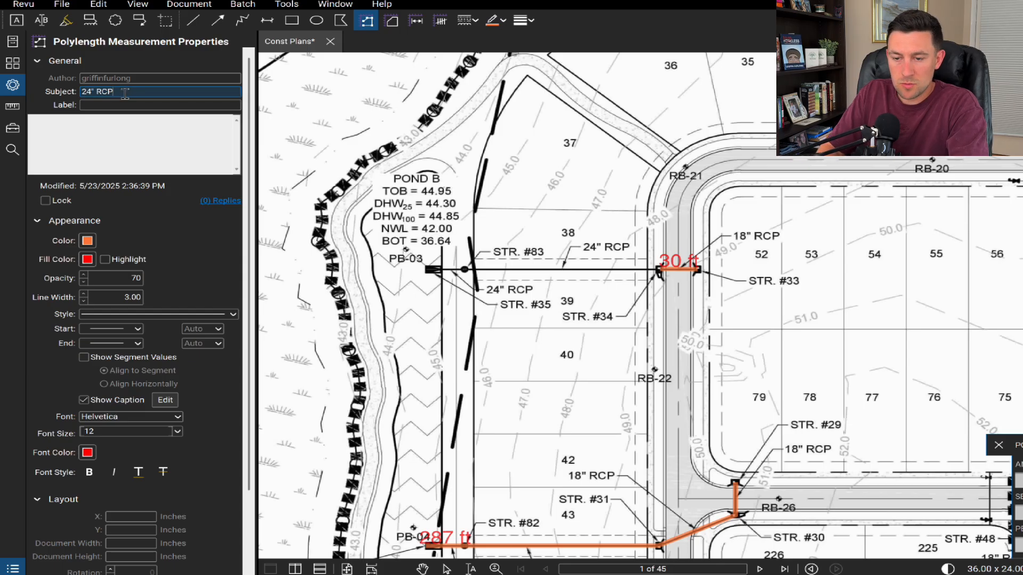
left_click(87, 241)
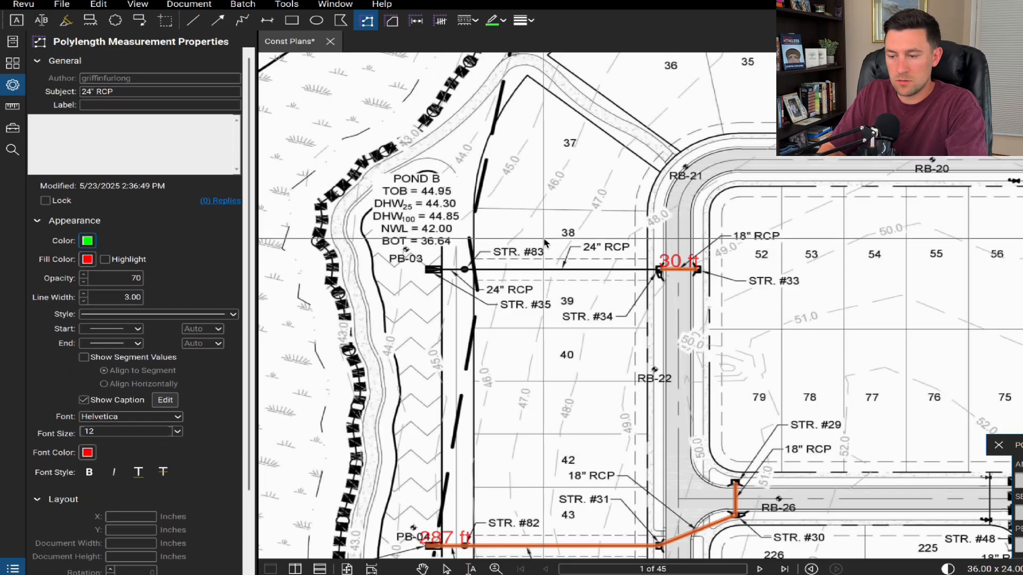
right_click(463, 270)
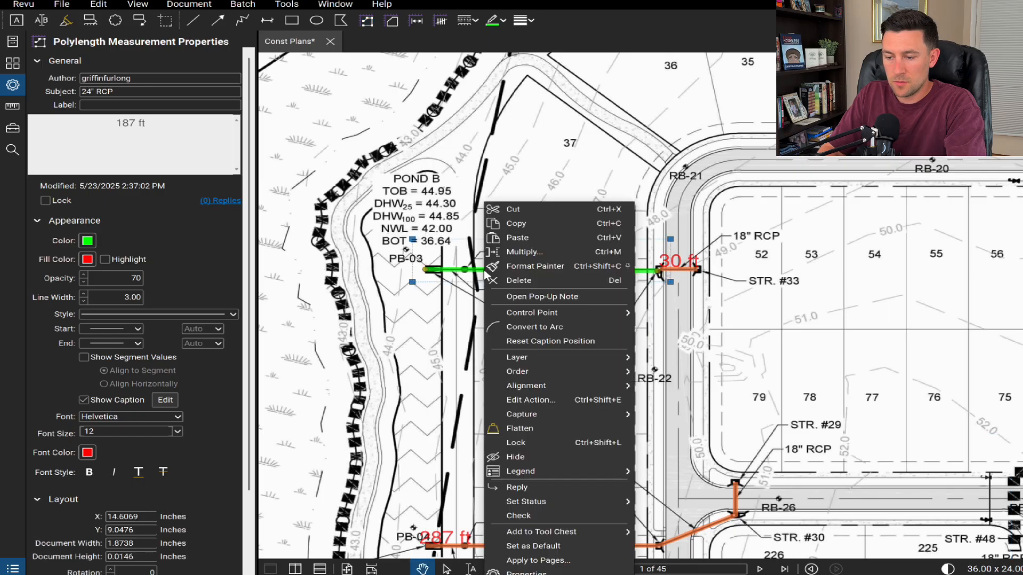
mouse_move(540, 531)
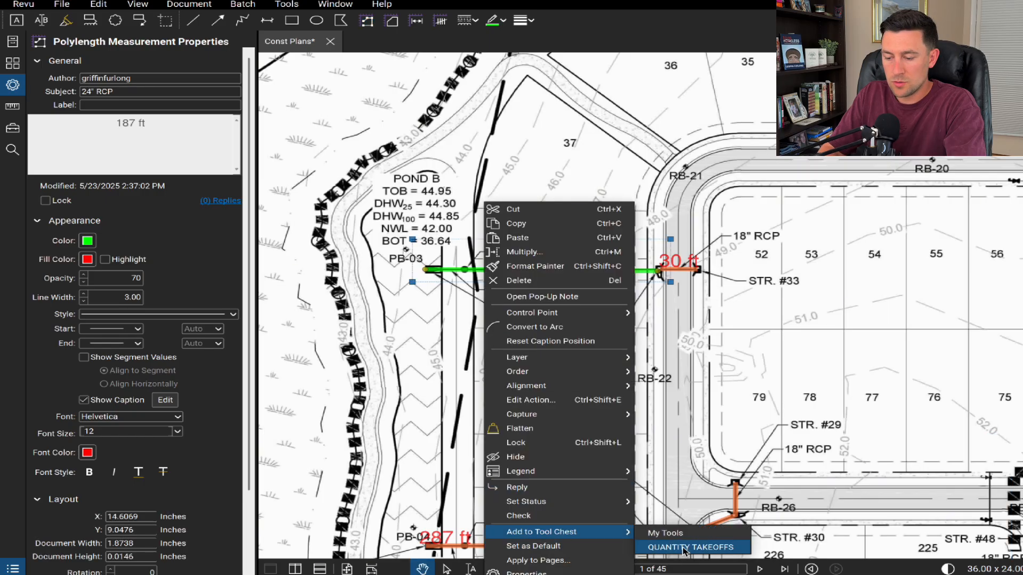
Add the 24" RCP tool to QUANTITY TAKEOFFS and export that tool set
left_click(690, 548)
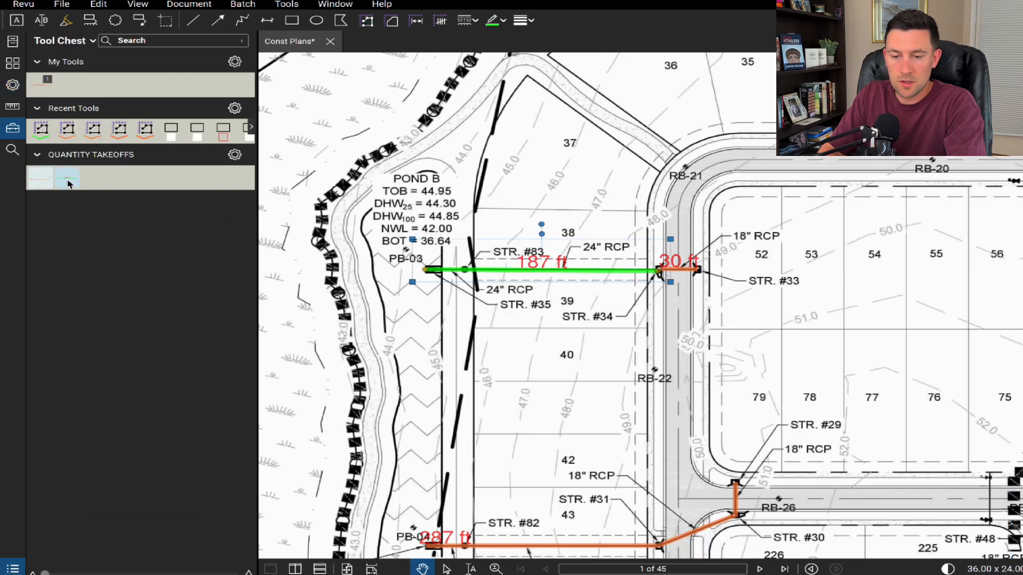
mouse_move(39, 177)
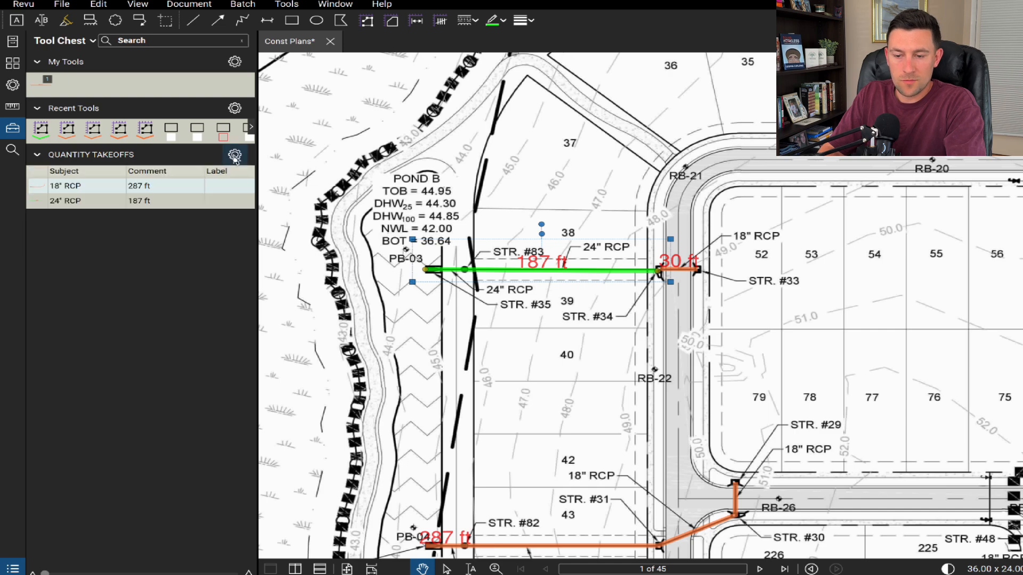
left_click(235, 154)
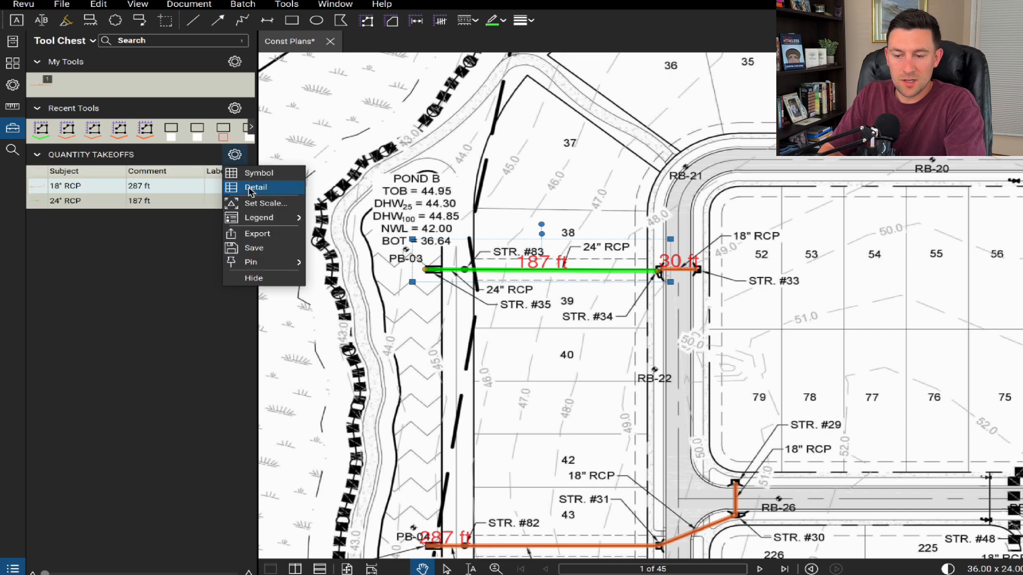
mouse_move(257, 233)
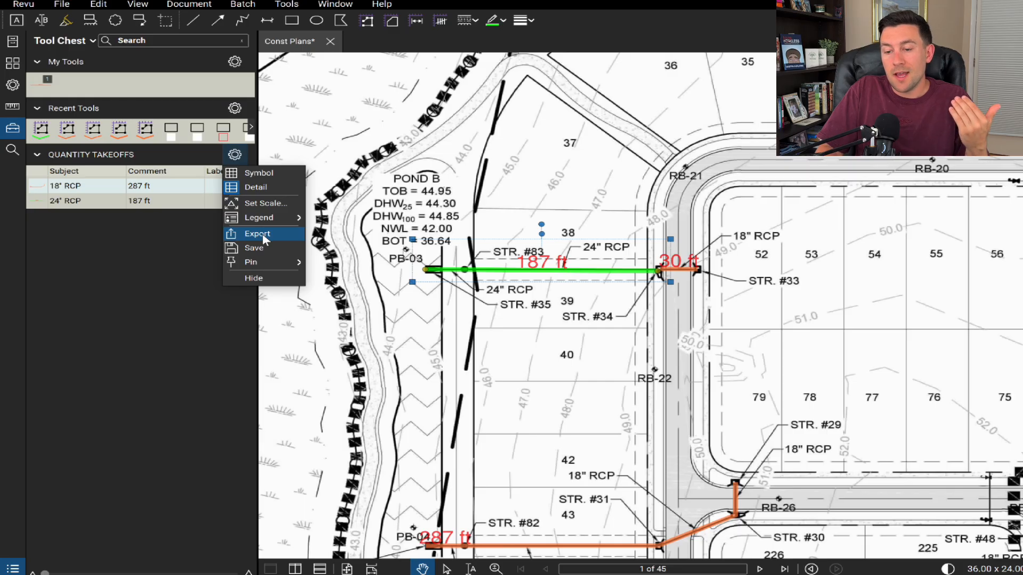
left_click(256, 233)
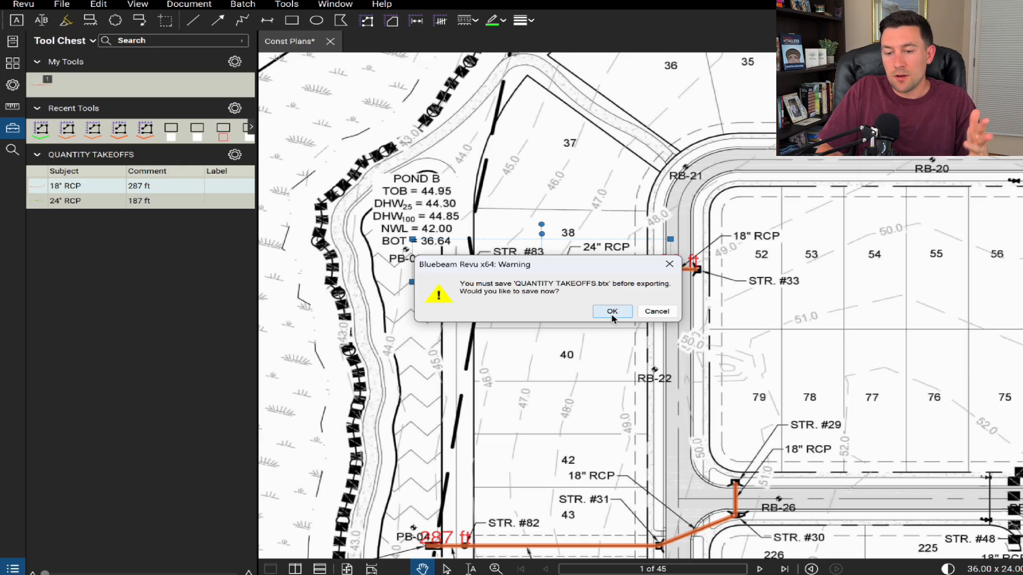
left_click(611, 311)
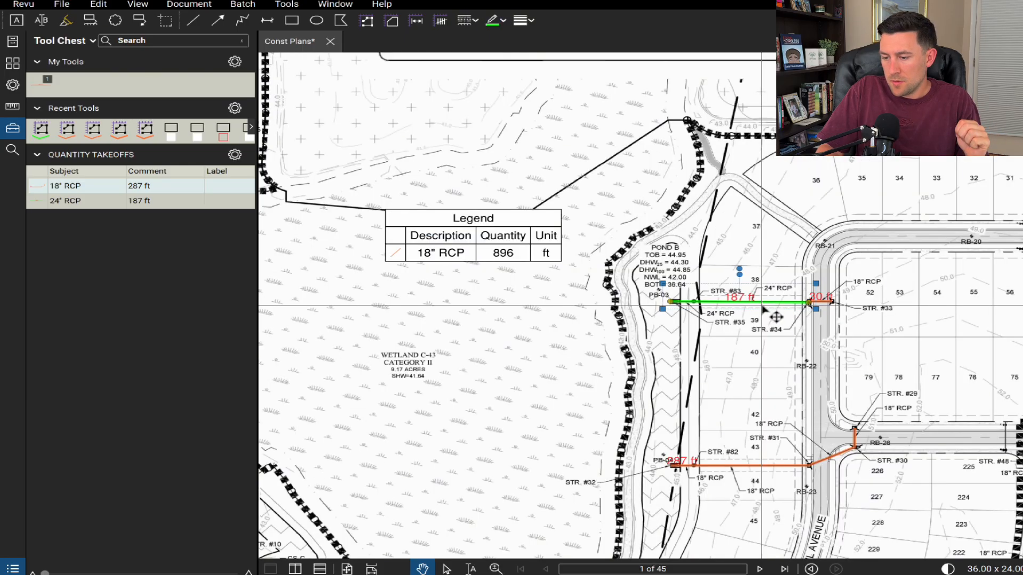
Check the legend's 18" RCP 896 ft and 24" RCP 187 ft rows, then select Count
right_click(776, 317)
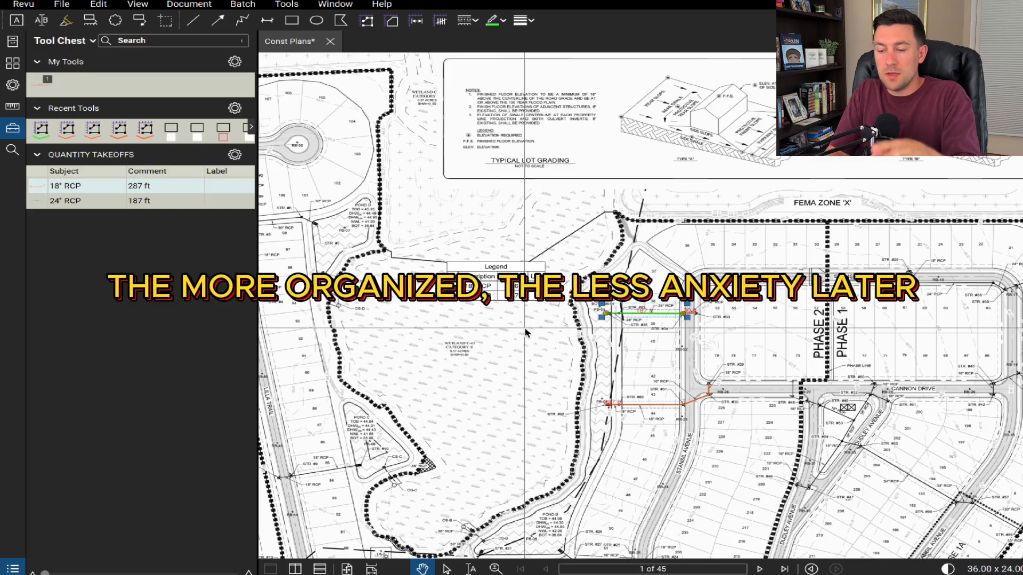
scroll("down", 3)
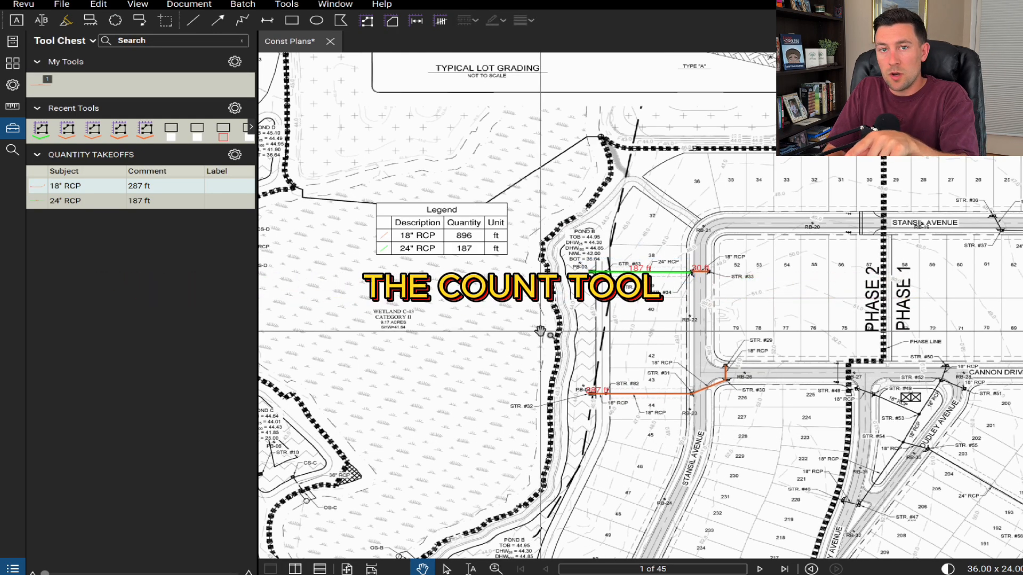
left_click(439, 21)
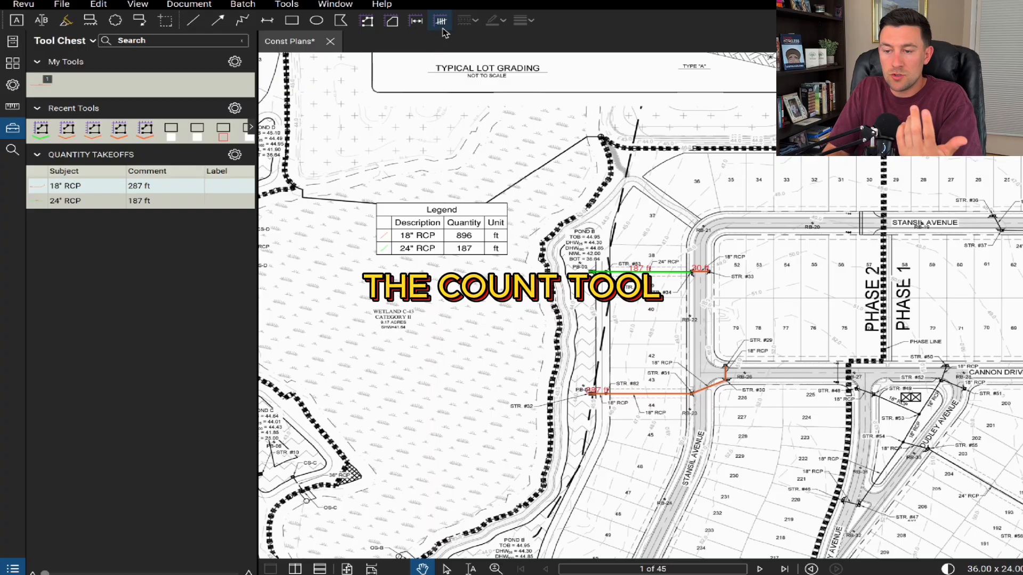
Count the curb inlets with smaller markers under the subject CURB INLET
left_click(439, 20)
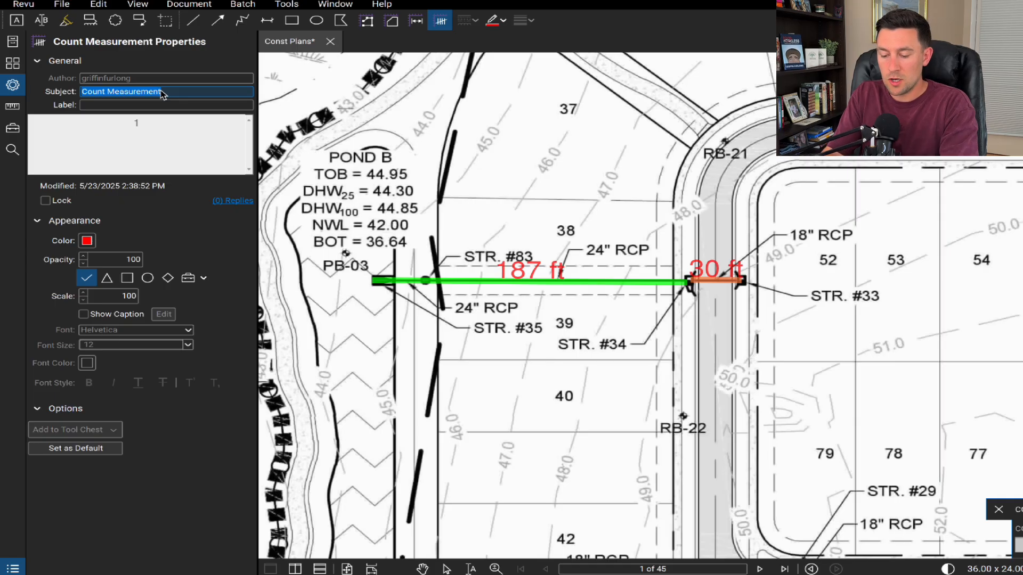
type("CURB INLET")
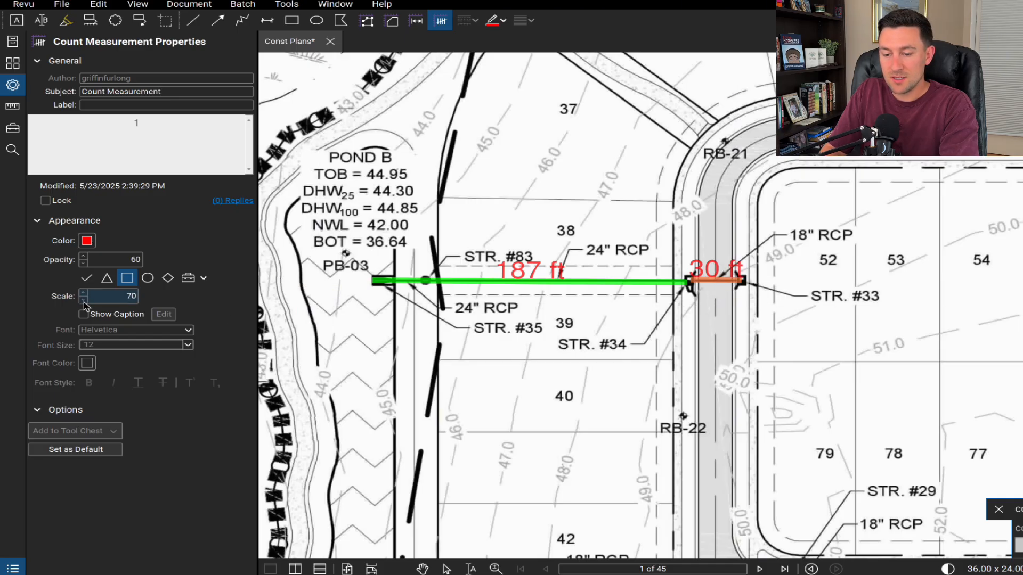
left_click(83, 299)
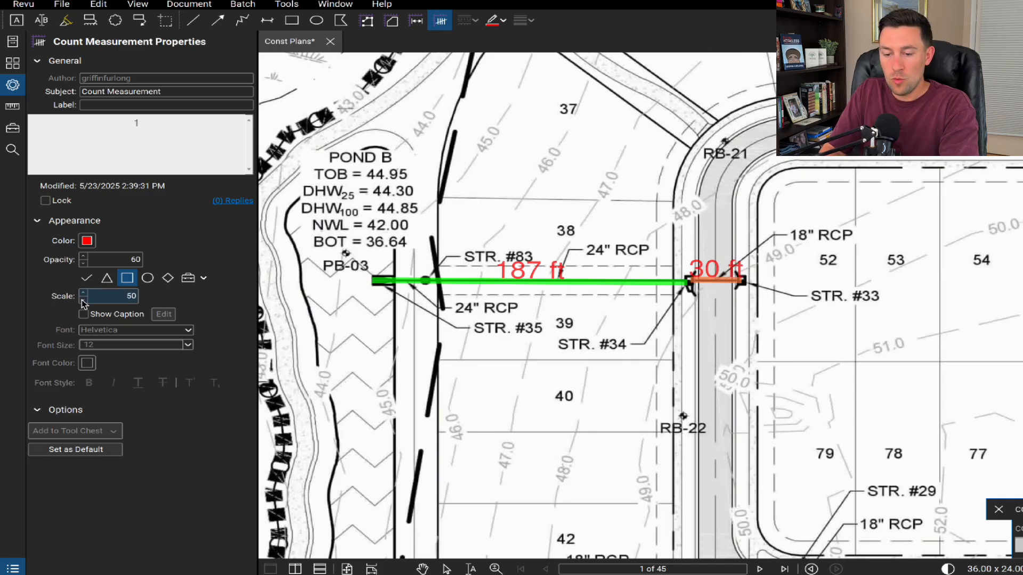
left_click(83, 300)
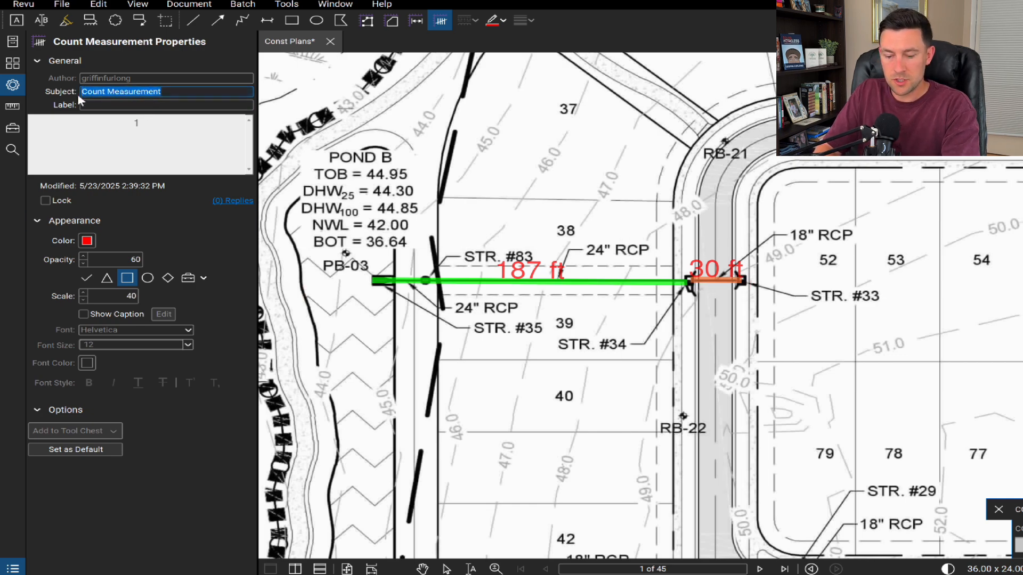
type("CURB INLET")
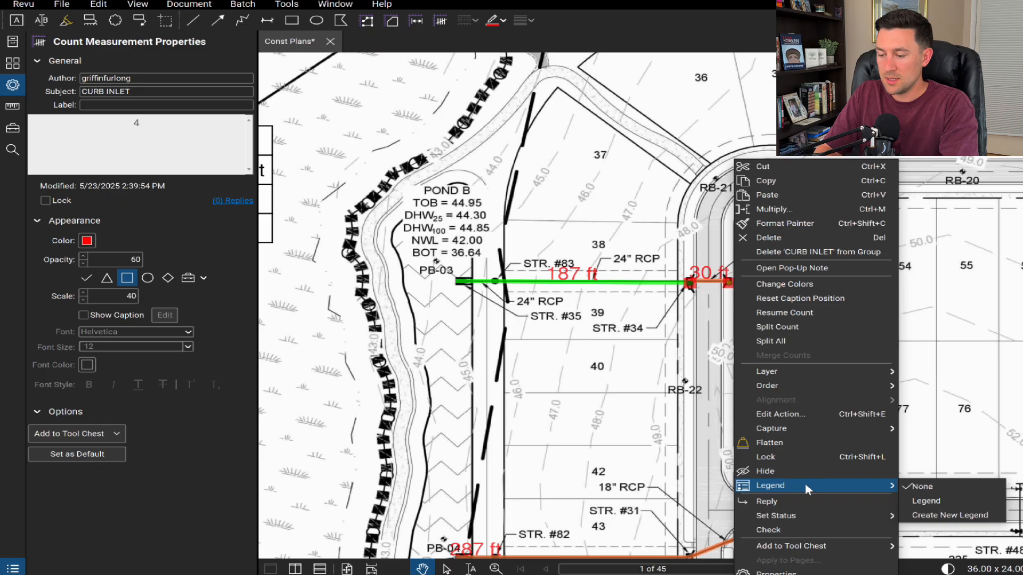
Add the 4-inlet CURB INLET count to the existing legend
left_click(950, 515)
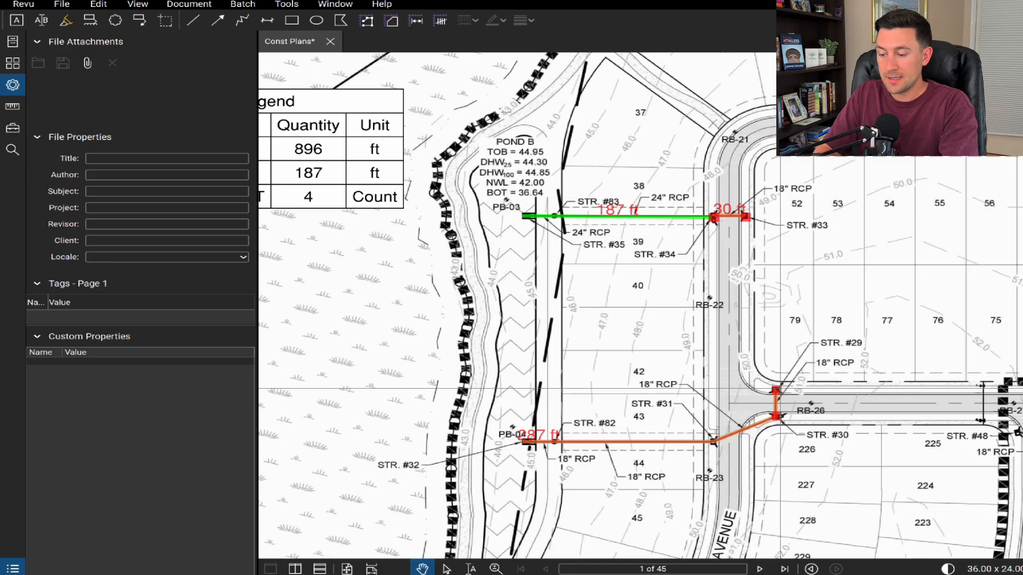
left_click(784, 415)
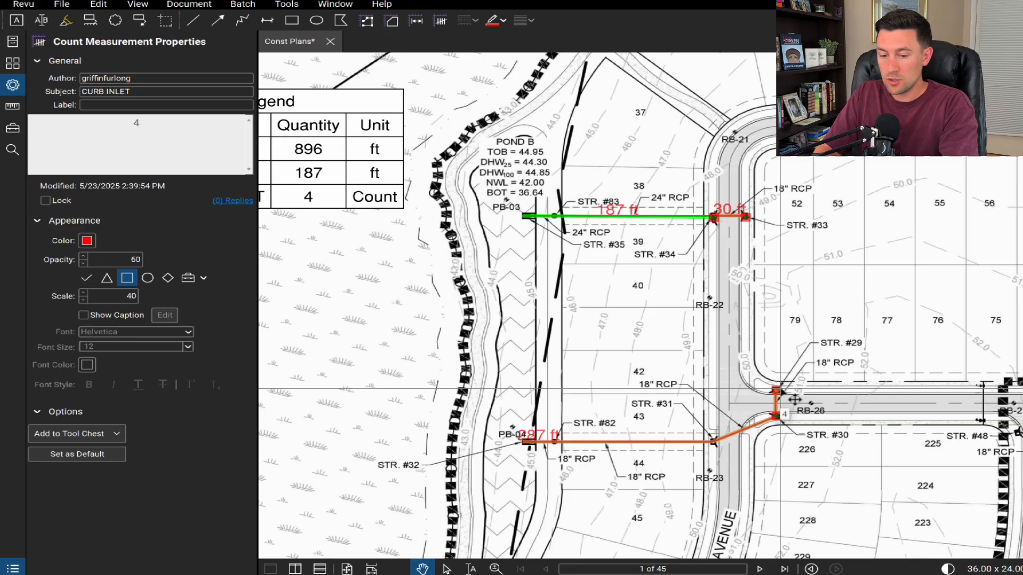
right_click(776, 391)
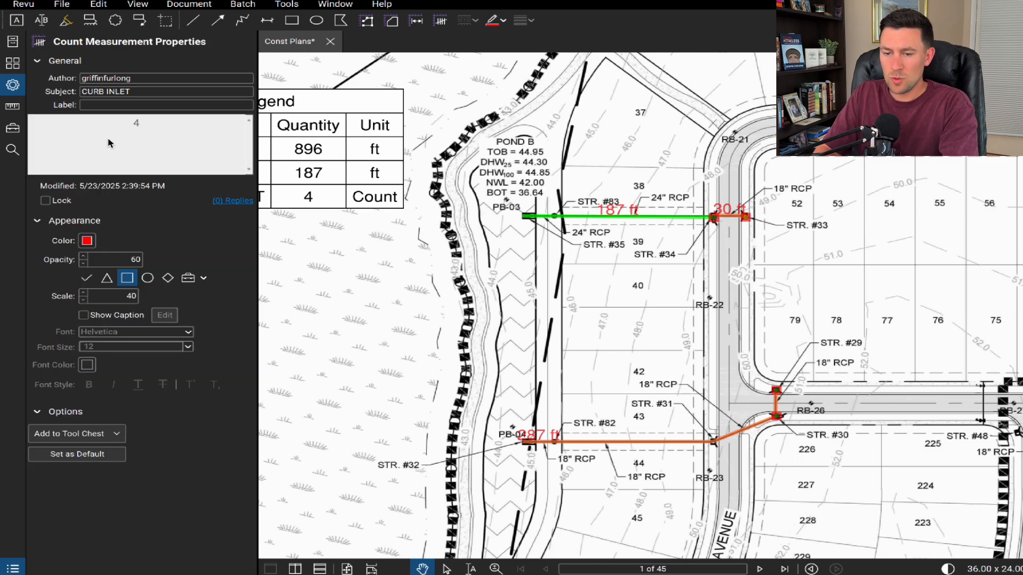
mouse_move(128, 137)
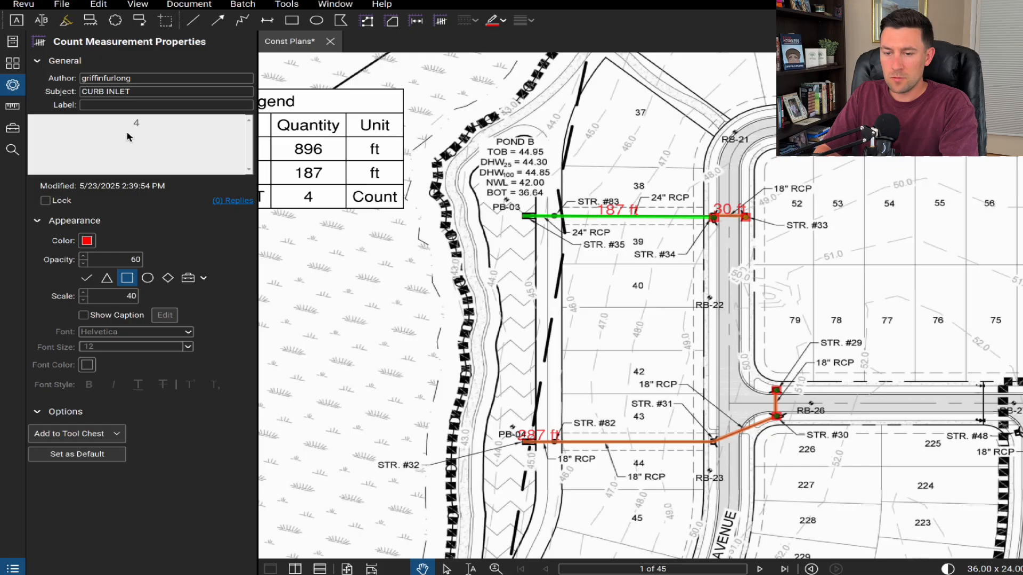
left_click(166, 105)
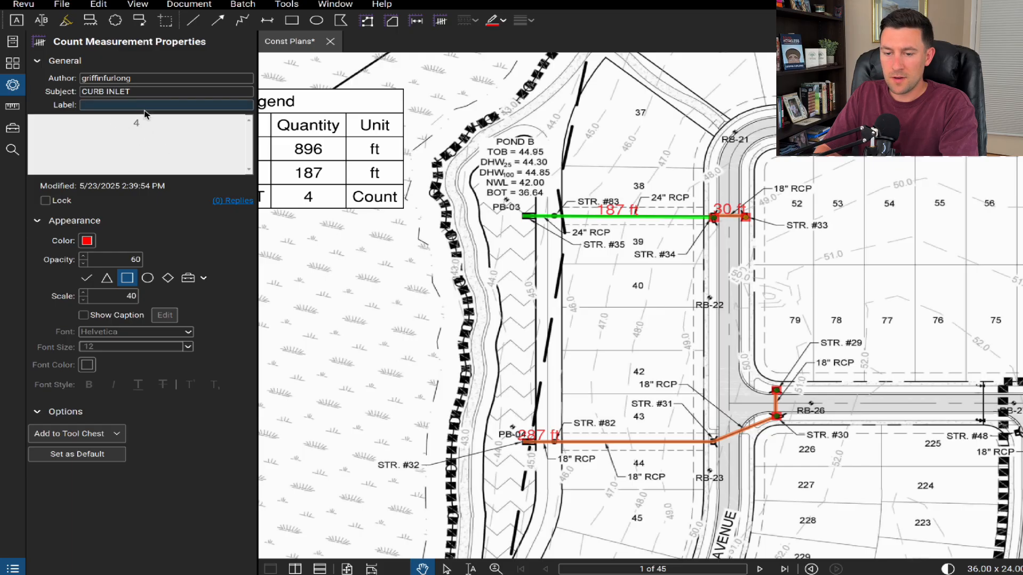
right_click(744, 216)
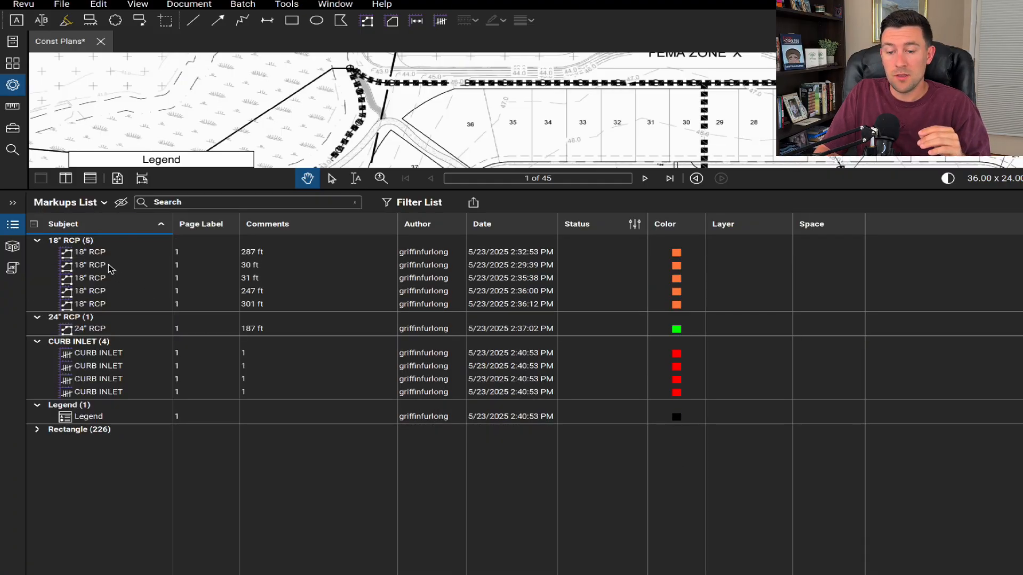
mouse_move(120, 360)
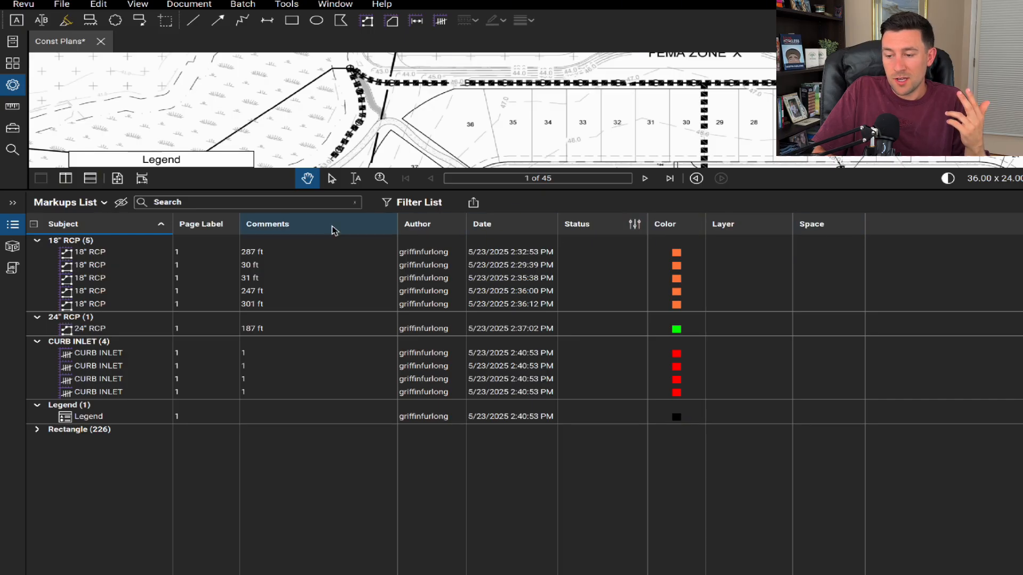
Open the Markups List and hide the Status column via Columns
left_click(418, 224)
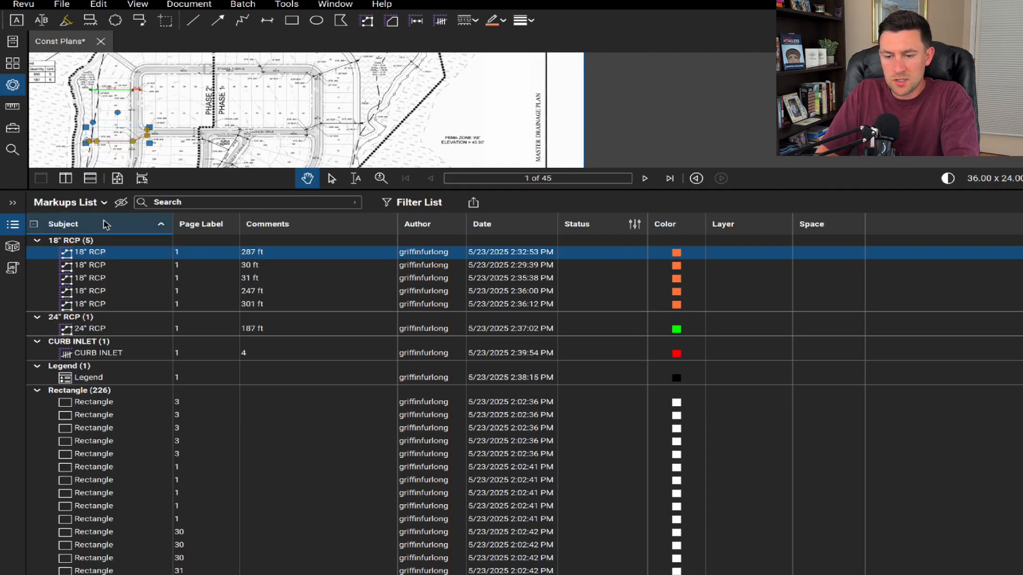
left_click(63, 223)
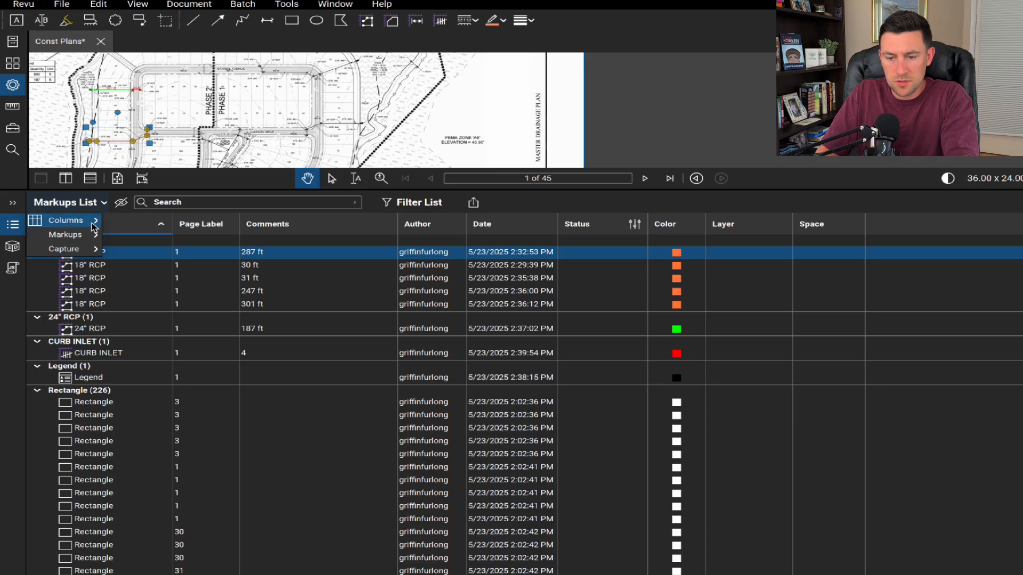
left_click(66, 220)
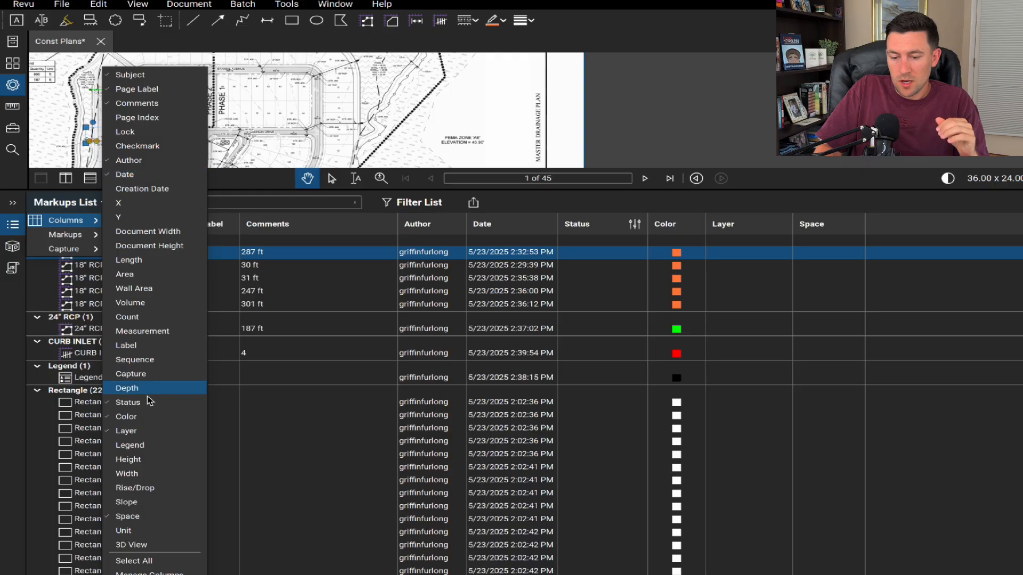
left_click(126, 416)
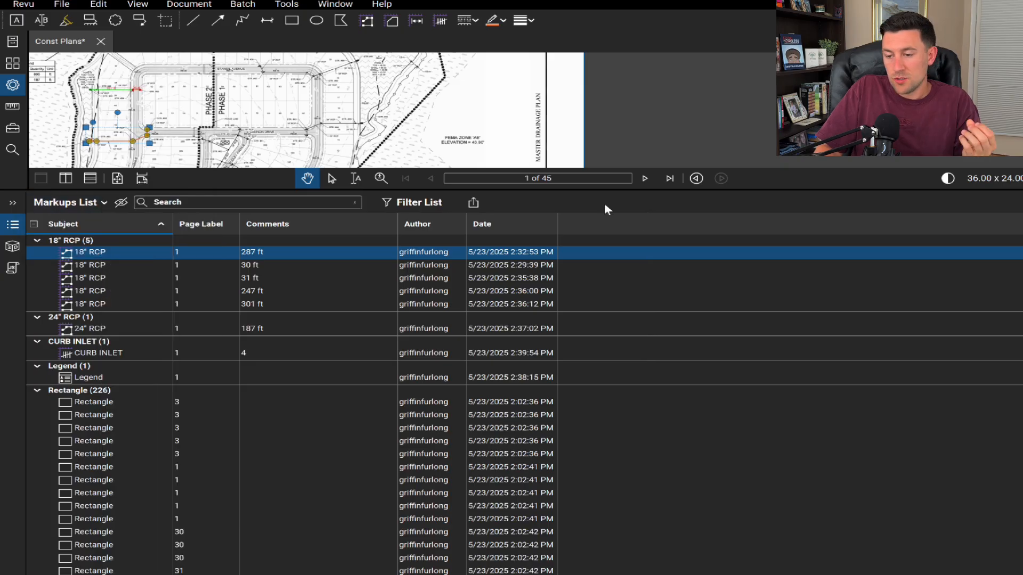
mouse_move(474, 203)
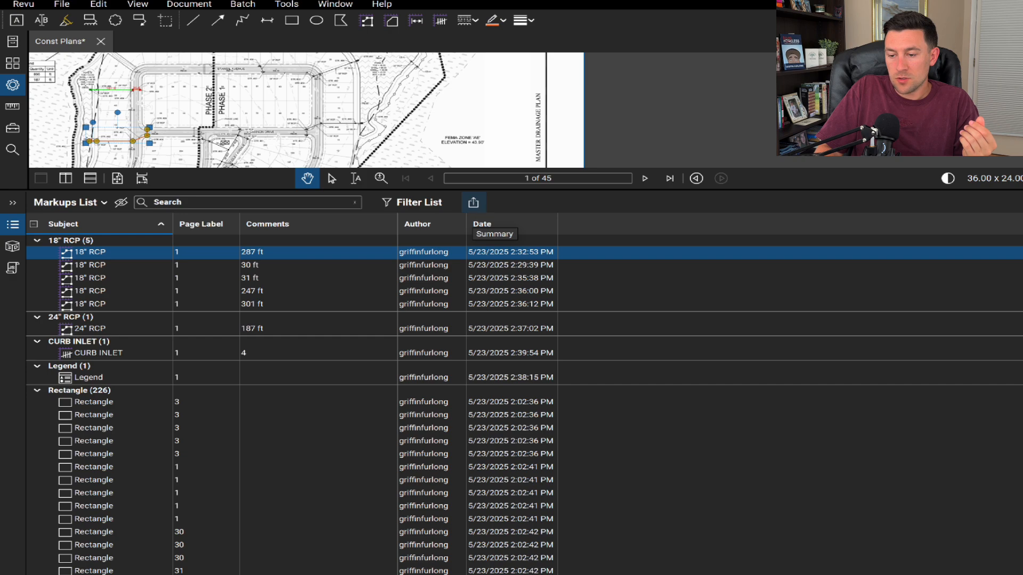
Export the Const Plans markups to a CSV summary with measurement units excluded
left_click(473, 202)
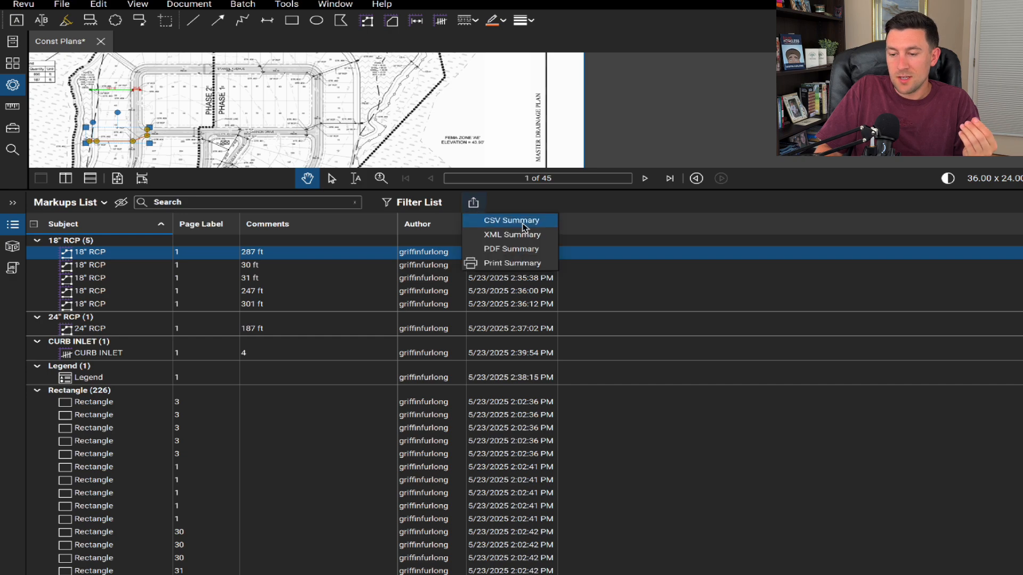
mouse_move(513, 263)
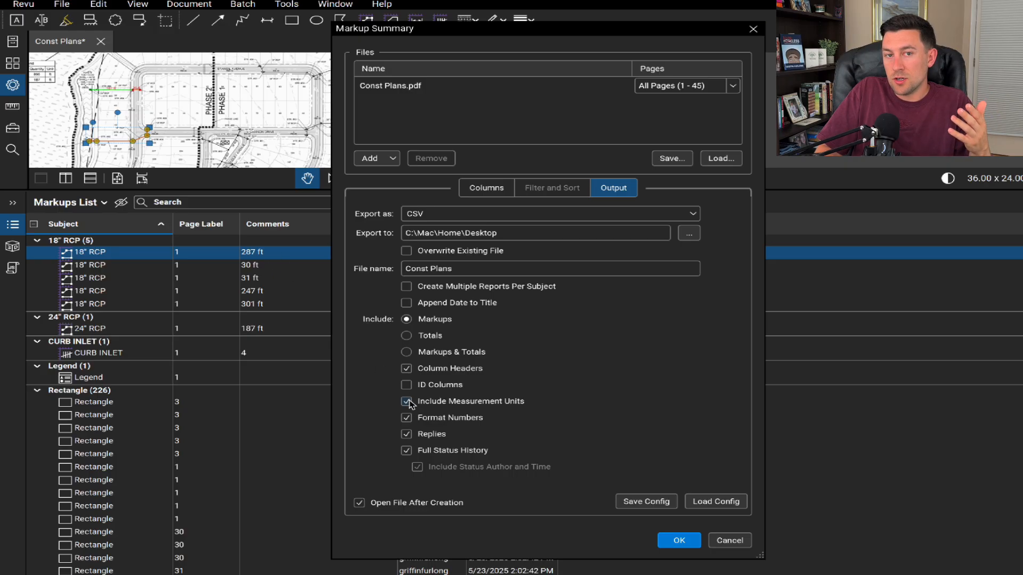
left_click(406, 401)
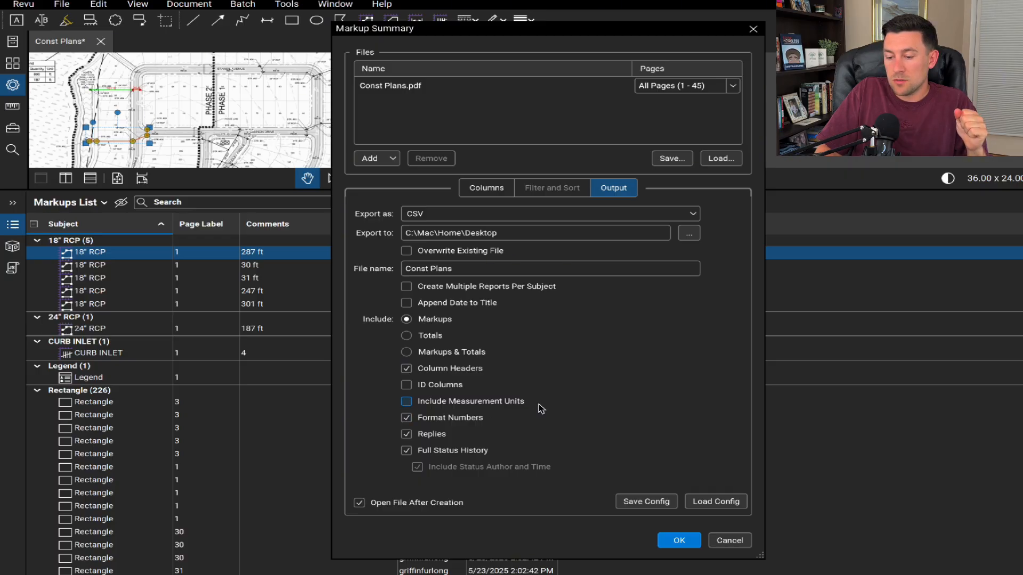
left_click(677, 540)
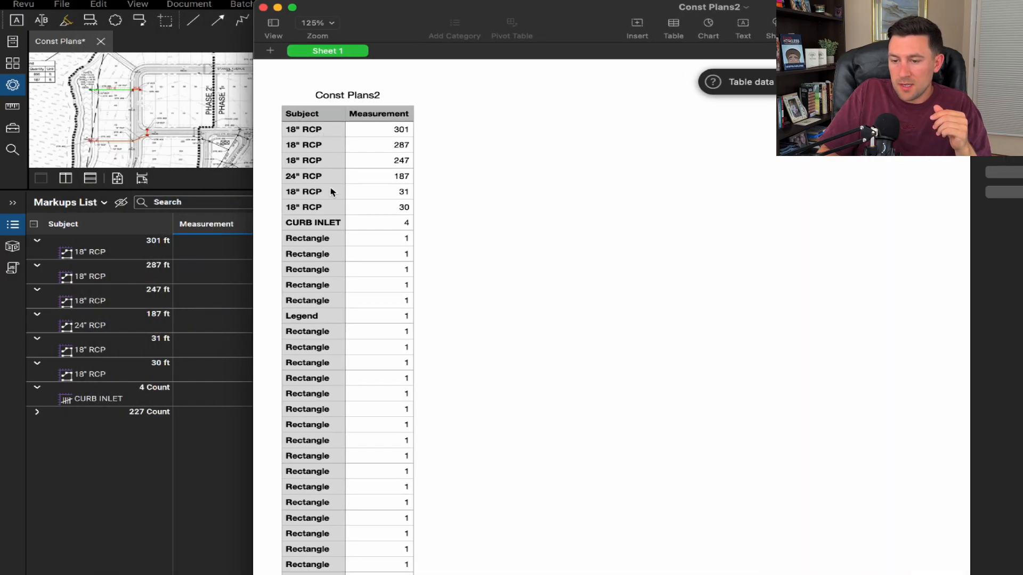
mouse_move(369, 228)
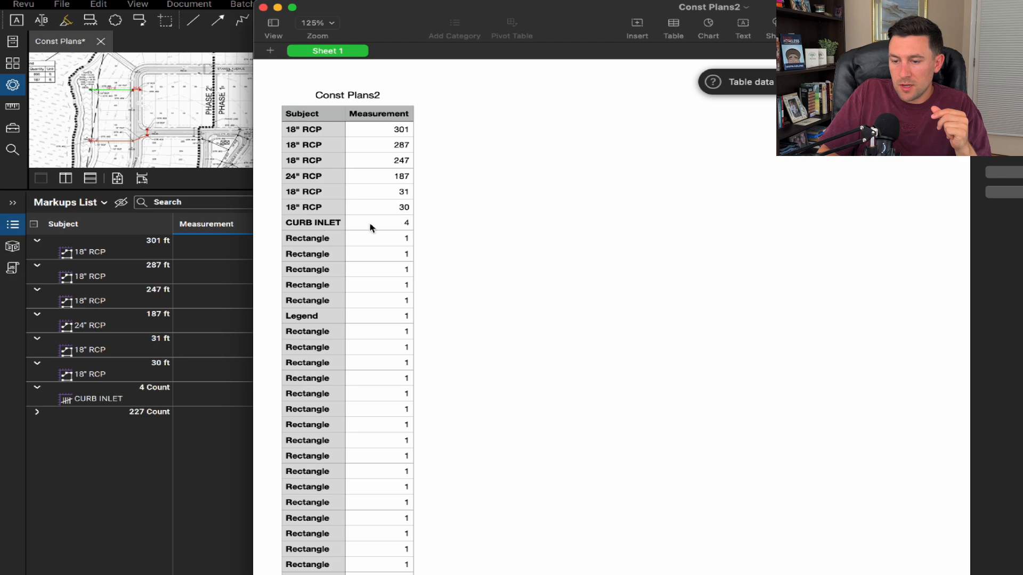
scroll("down", 3)
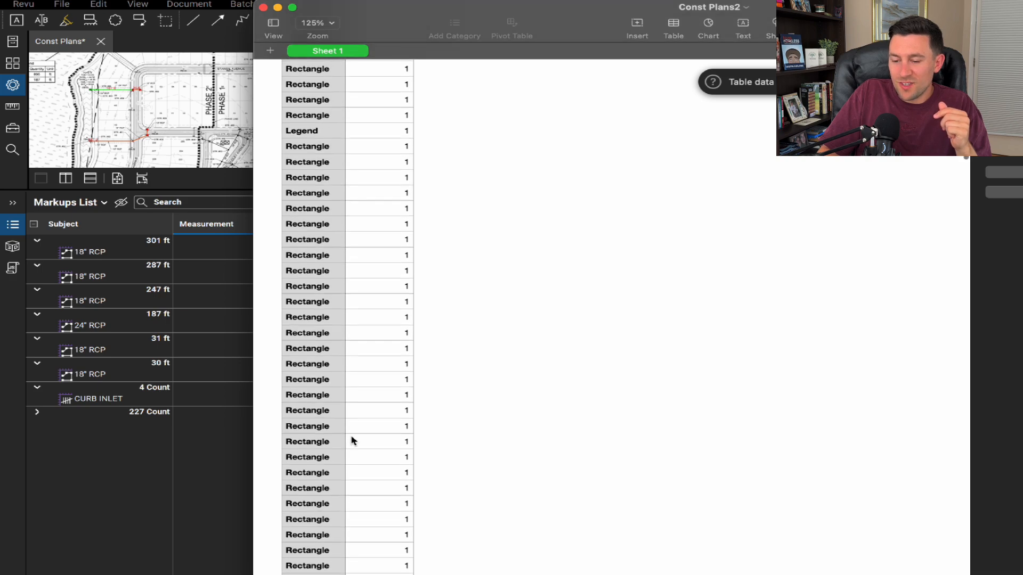